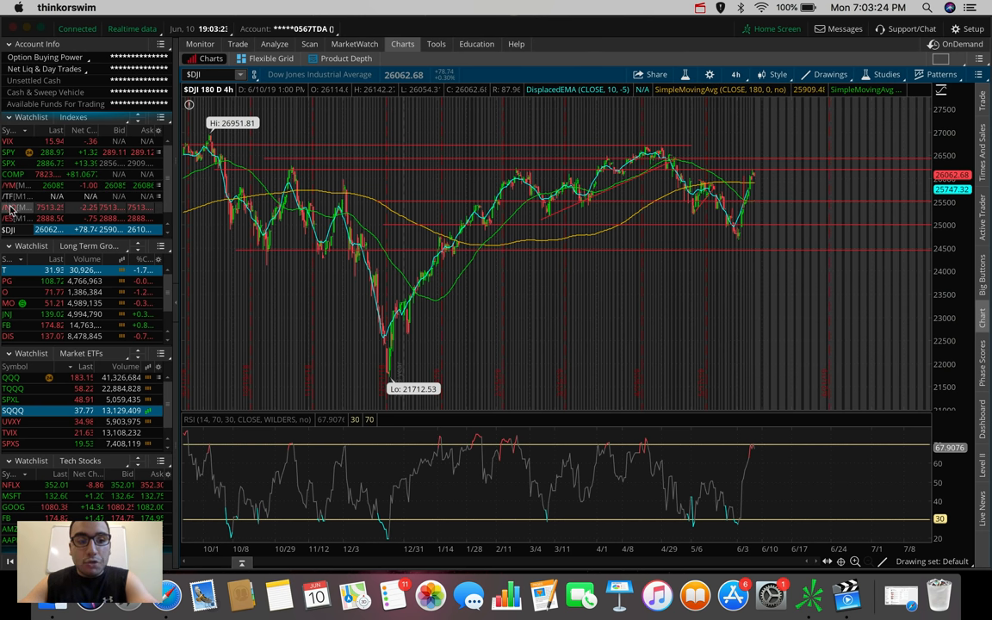
Load /NQ futures and set the chart to 1 D : 1m bars
click(9, 207)
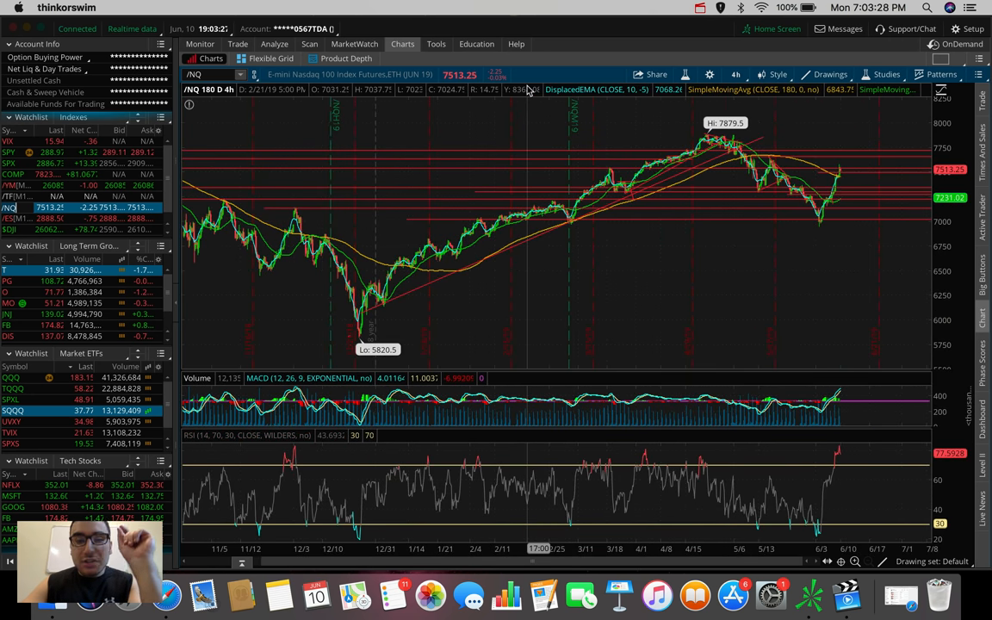
click(733, 74)
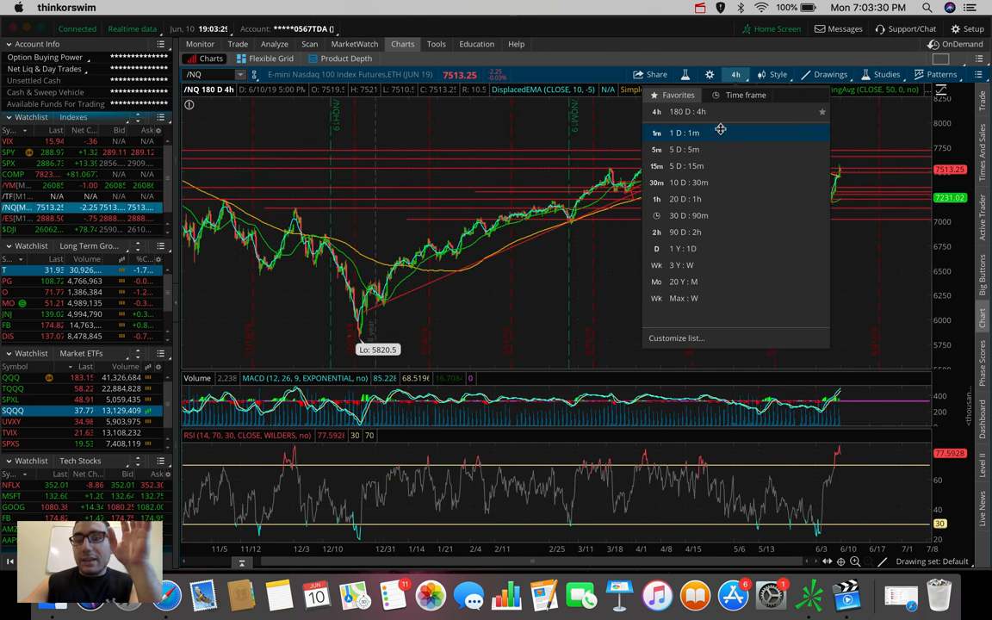
click(656, 132)
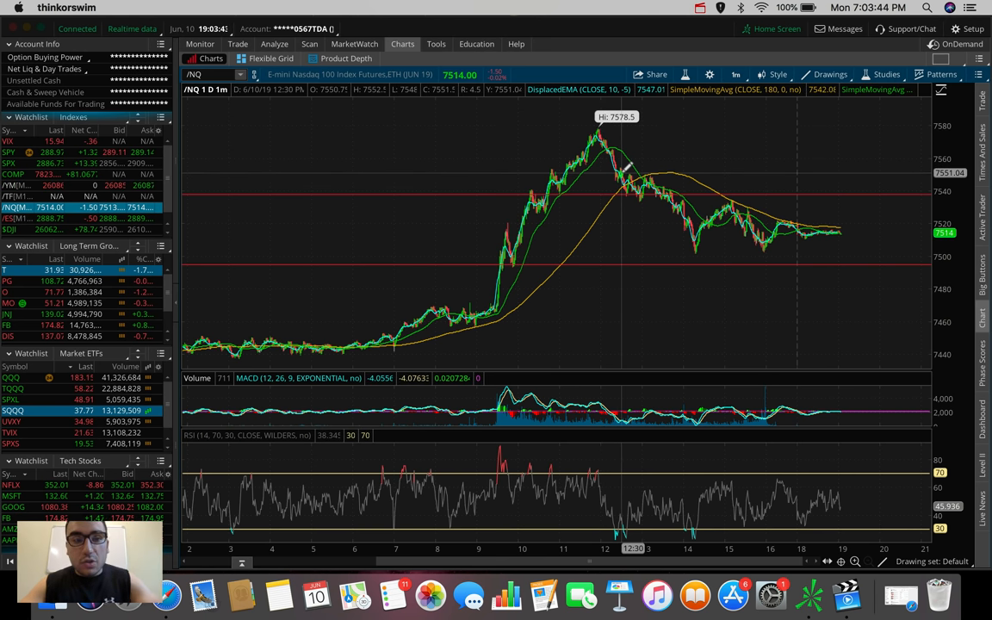
mouse_move(722, 213)
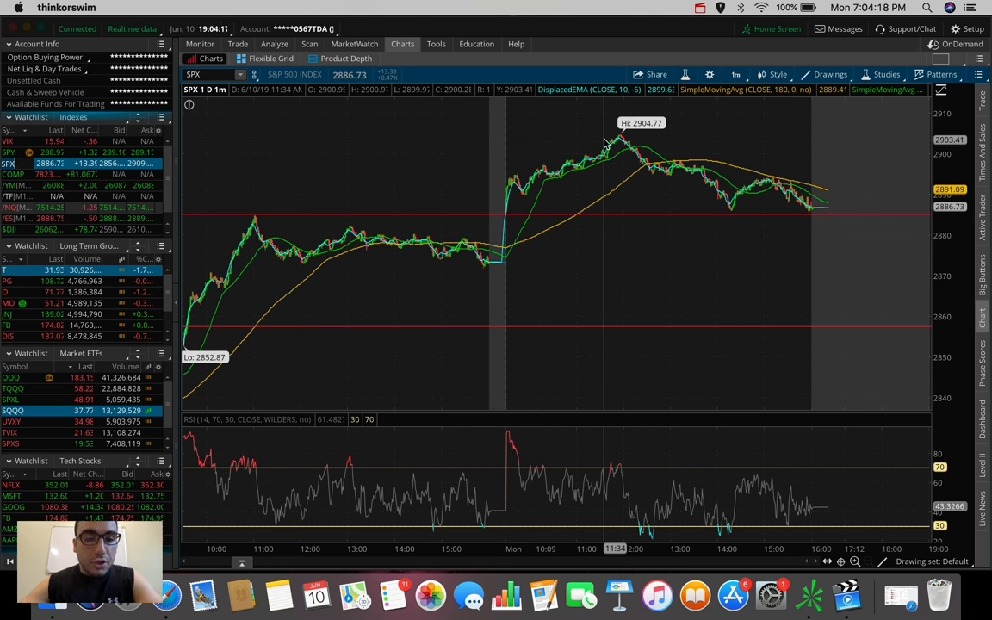
mouse_move(265, 220)
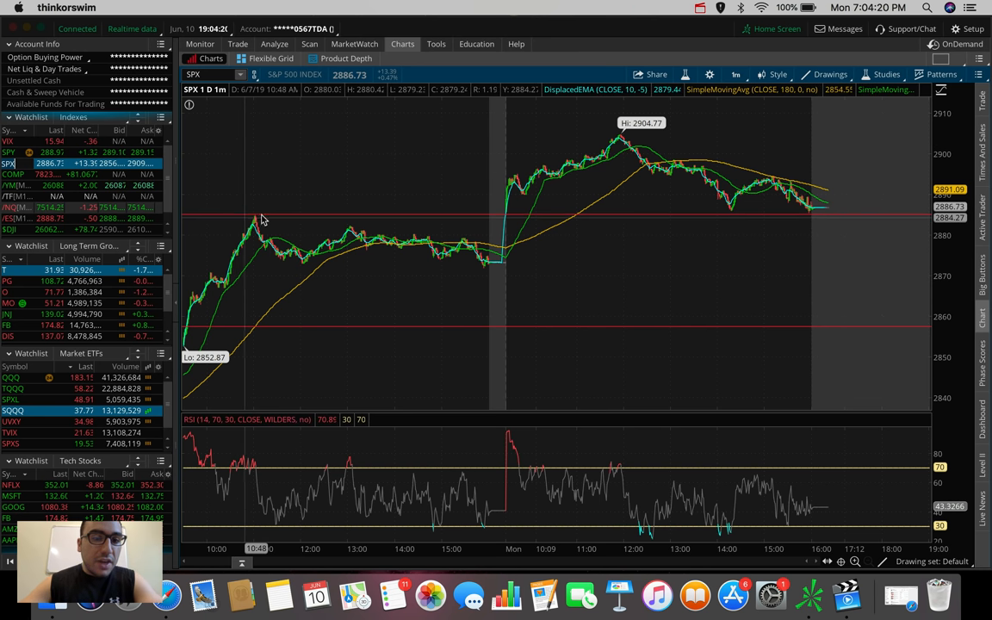
mouse_move(265, 217)
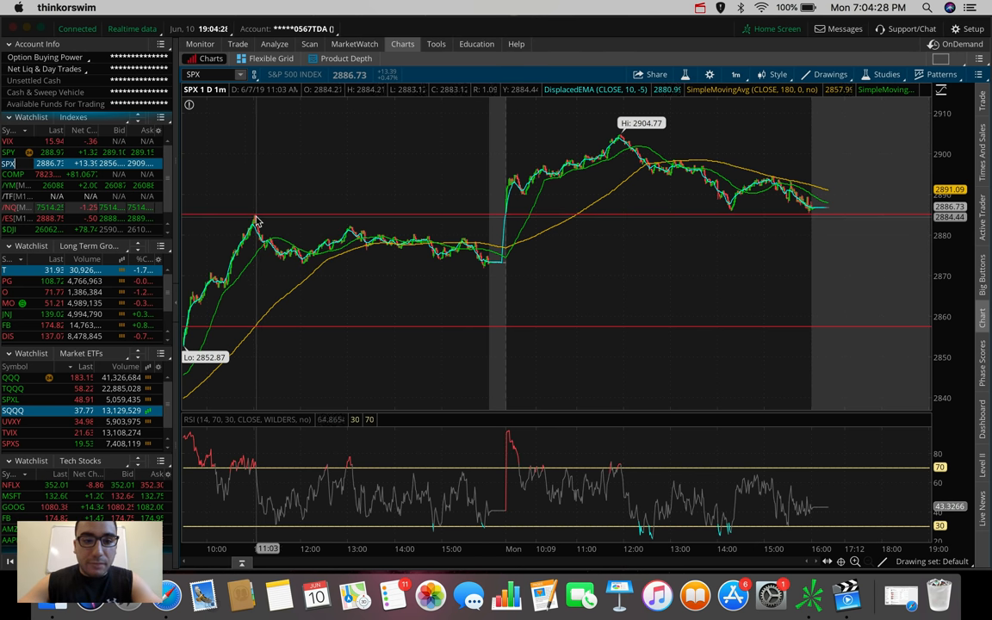
mouse_move(255, 221)
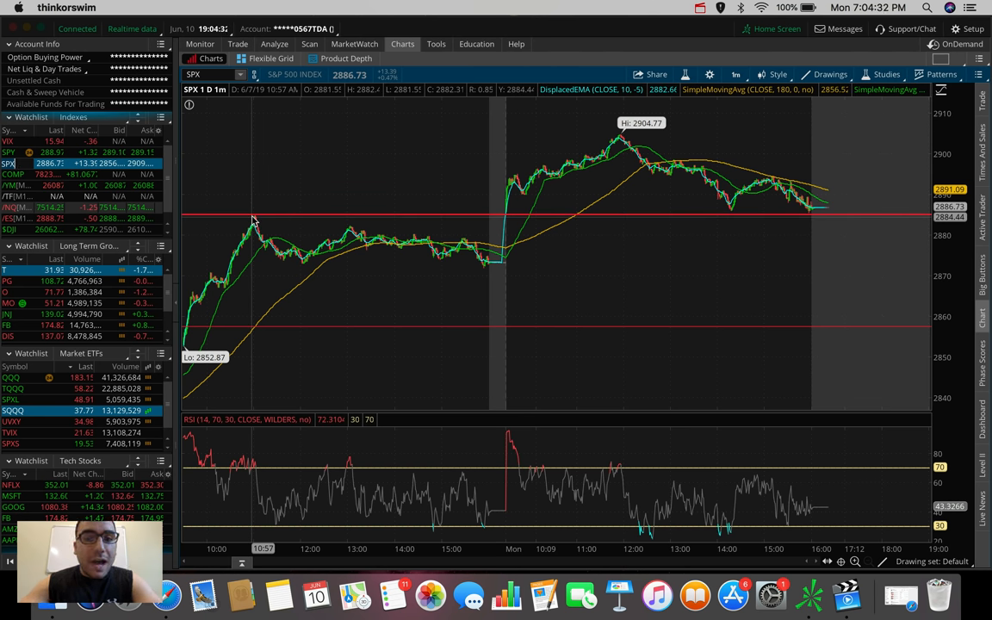
mouse_move(641, 120)
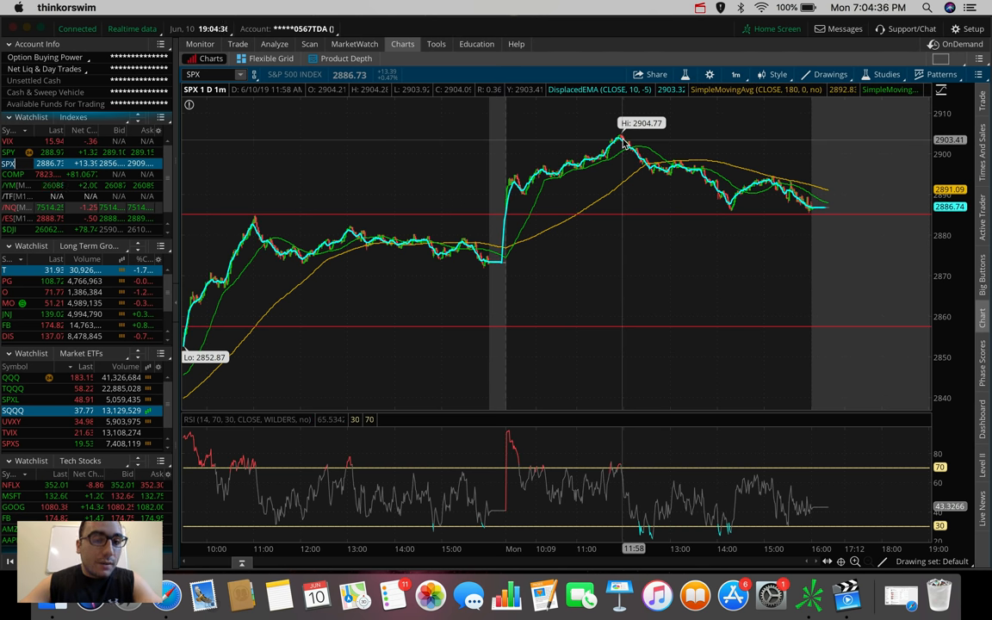
mouse_move(737, 221)
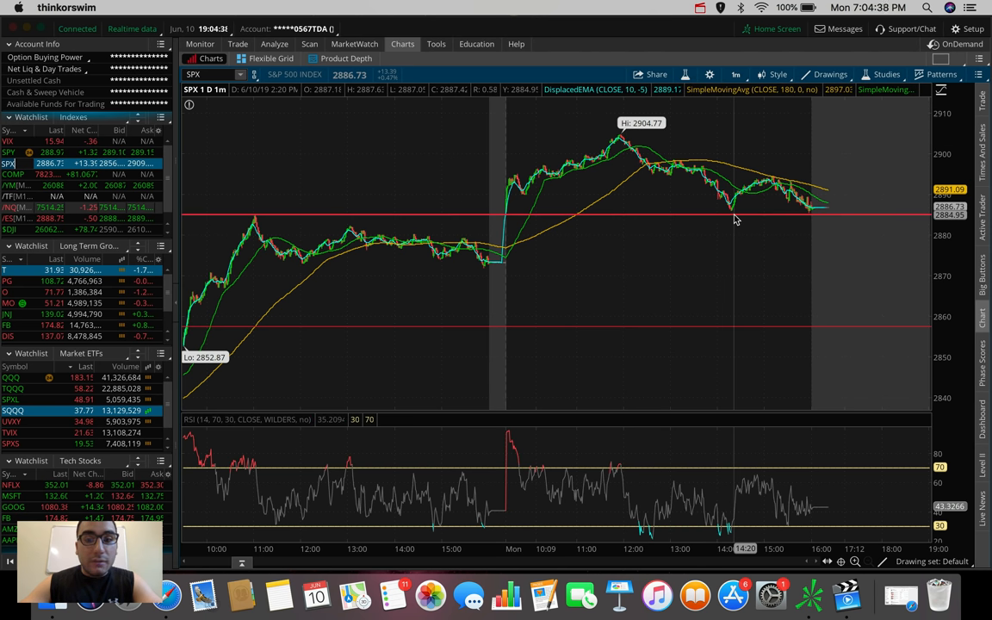
mouse_move(734, 214)
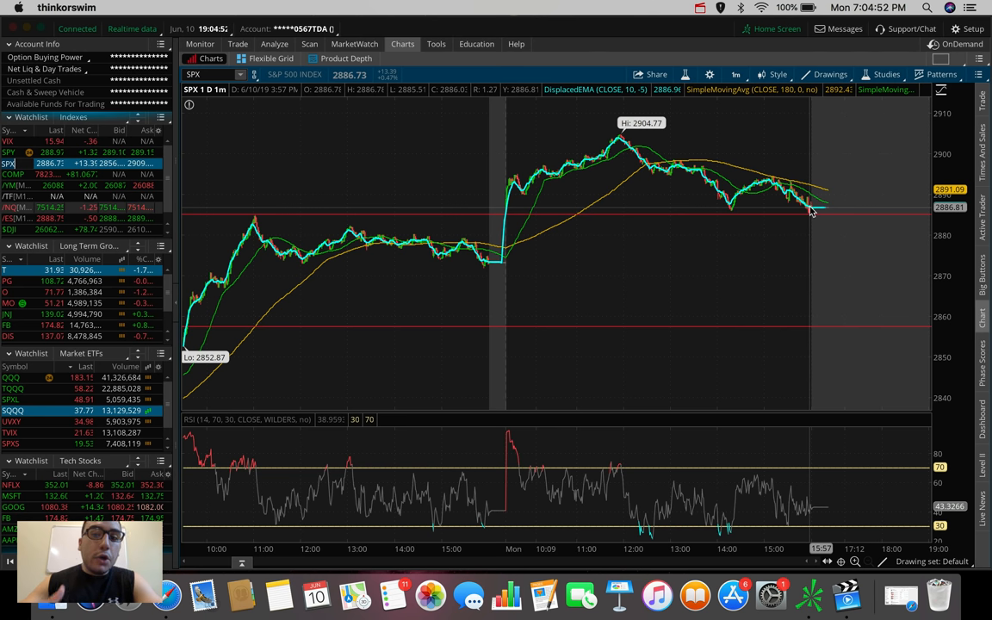
mouse_move(809, 214)
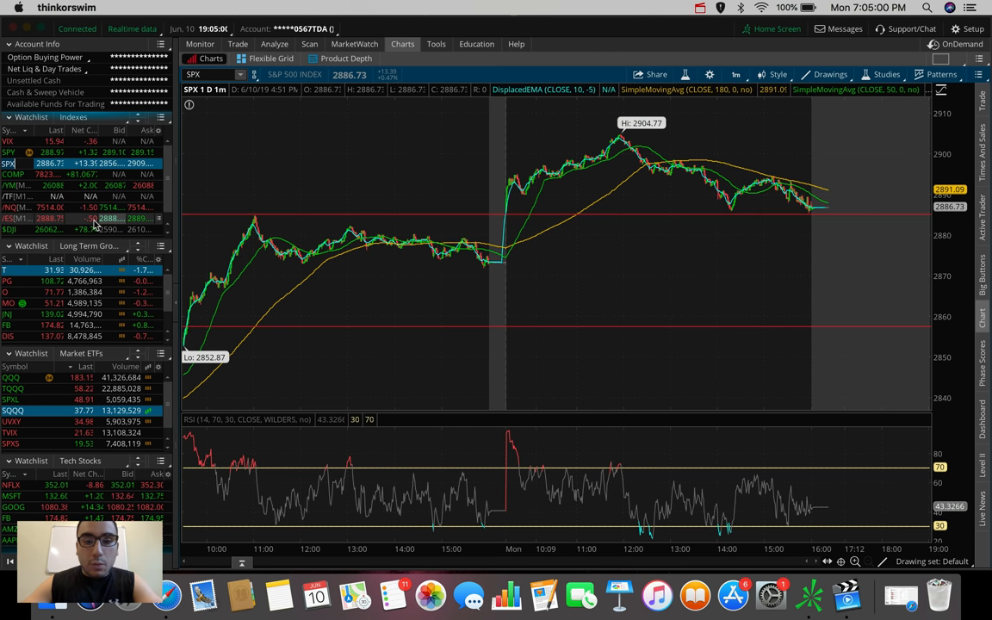
Set the SPX chart to 5 D : 5m bars and reopen the time frame list
click(736, 74)
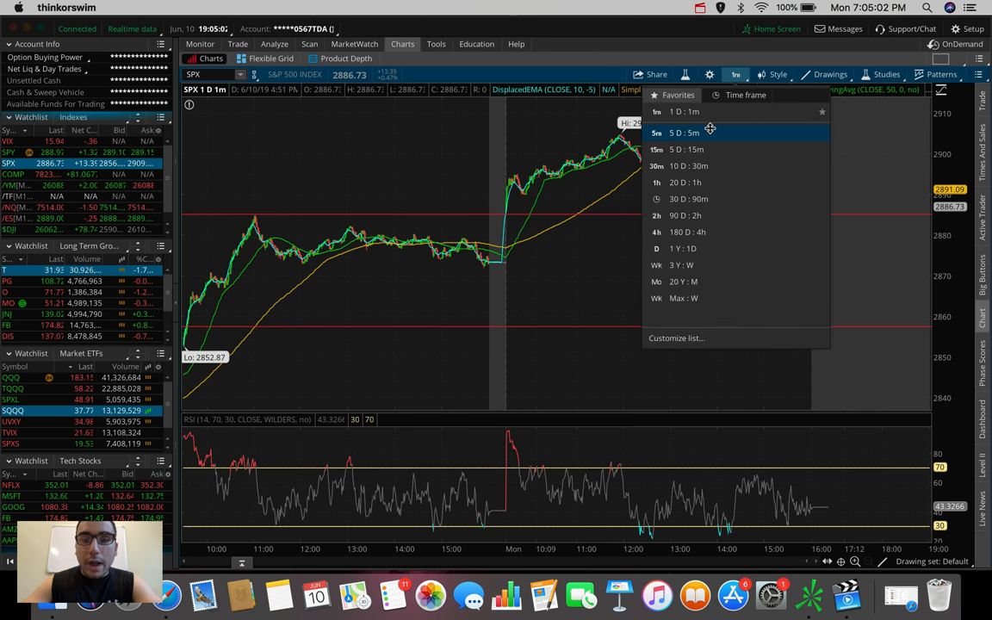
click(685, 133)
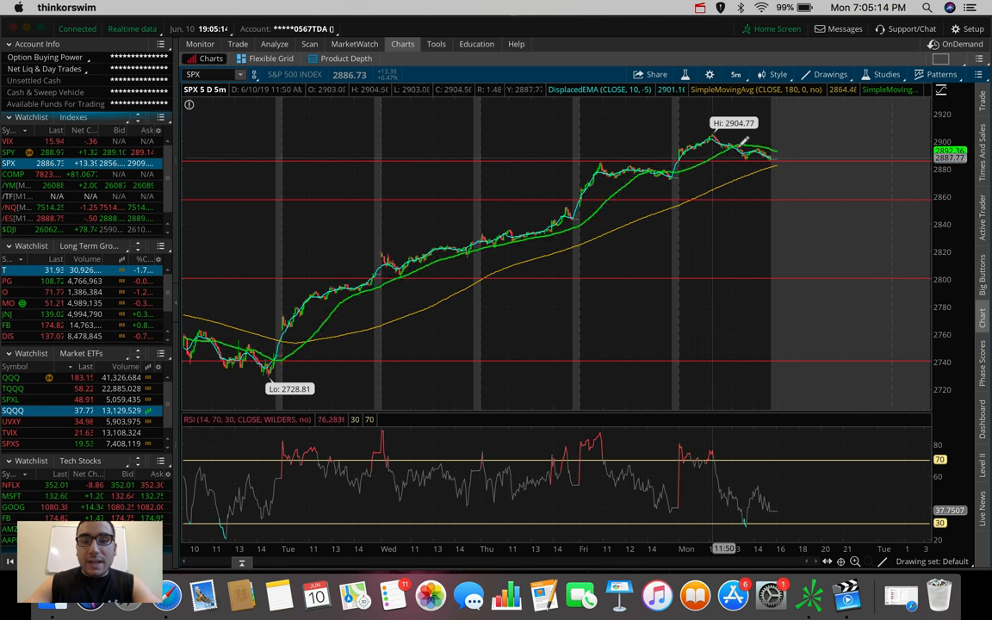
mouse_move(758, 155)
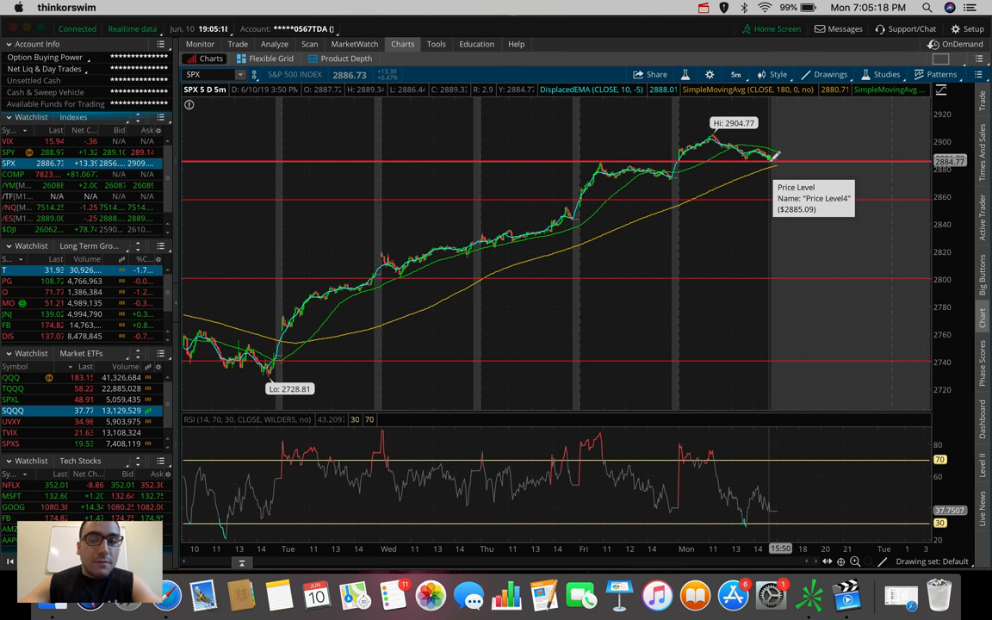
click(735, 74)
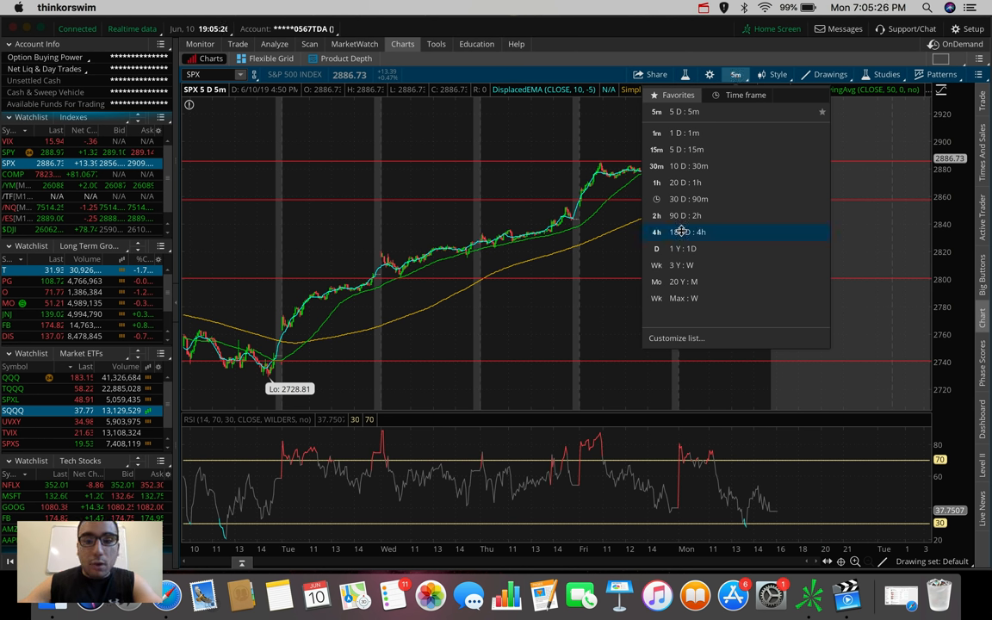
Set the SPX chart to 180 D : 4h bars
click(686, 231)
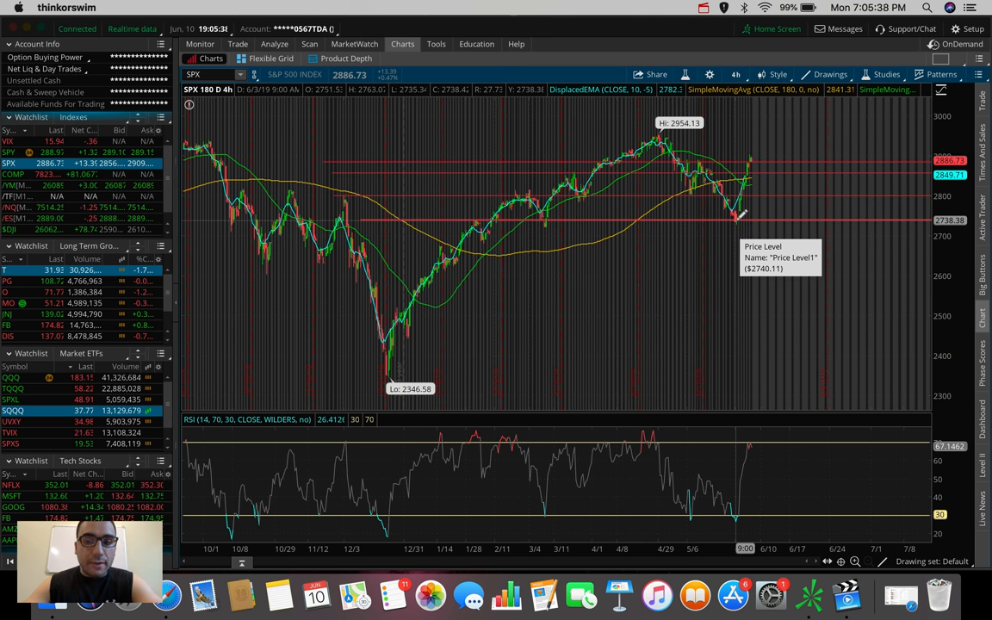
mouse_move(755, 159)
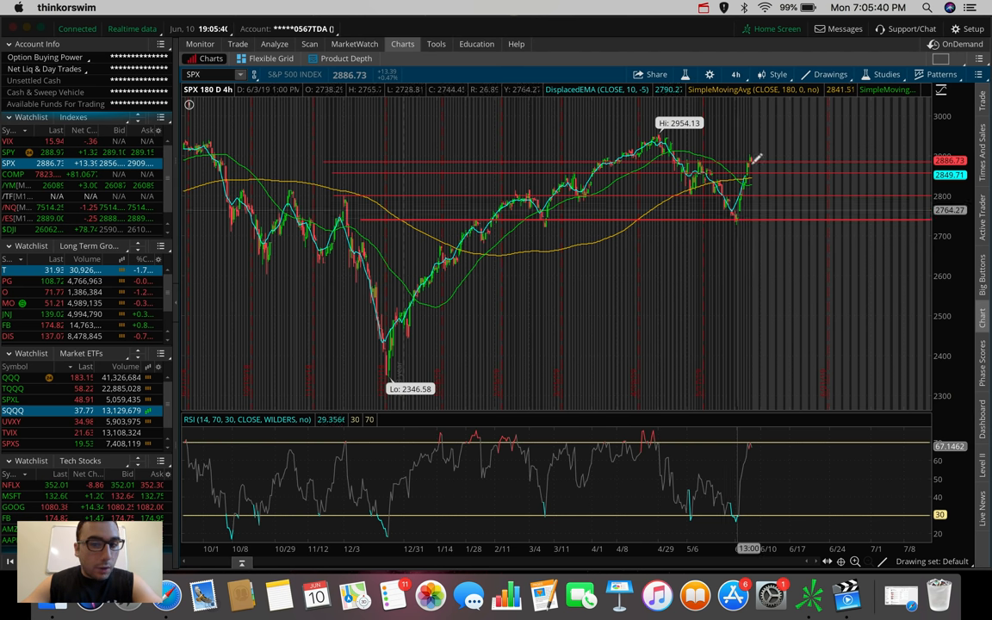
mouse_move(737, 217)
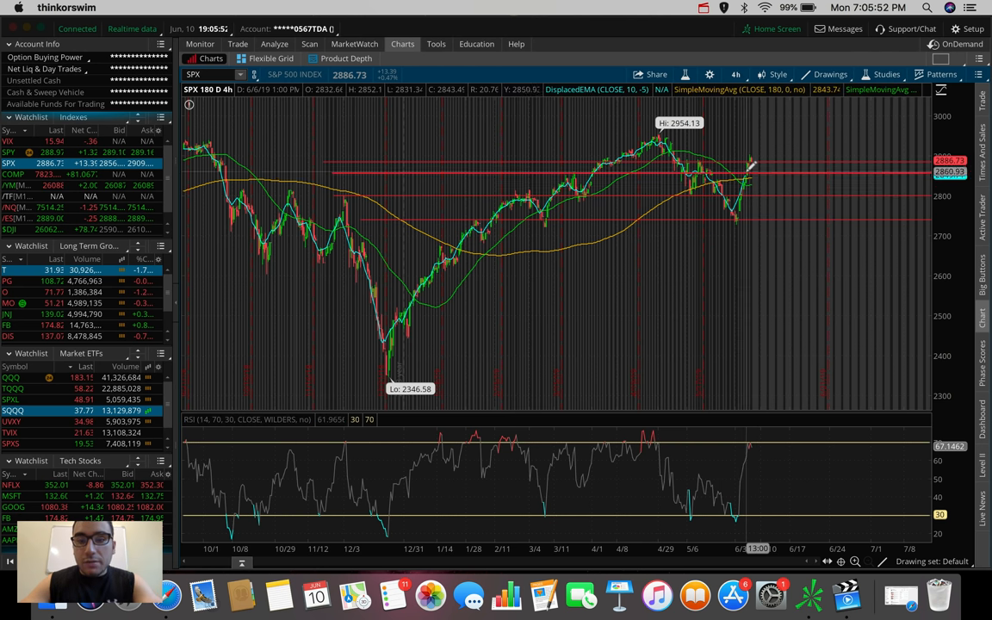
mouse_move(750, 163)
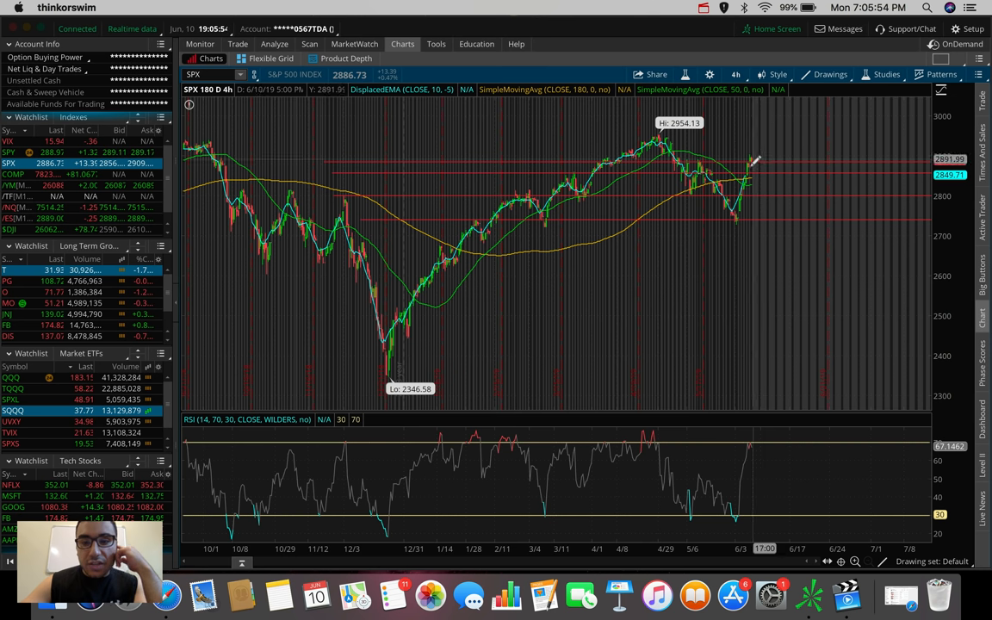
mouse_move(751, 155)
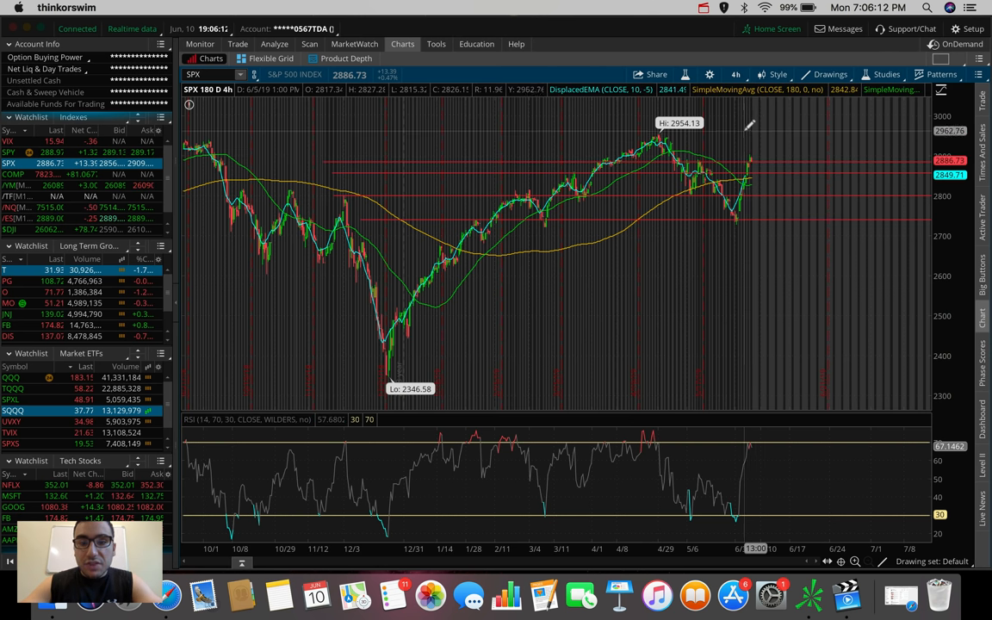
mouse_move(507, 141)
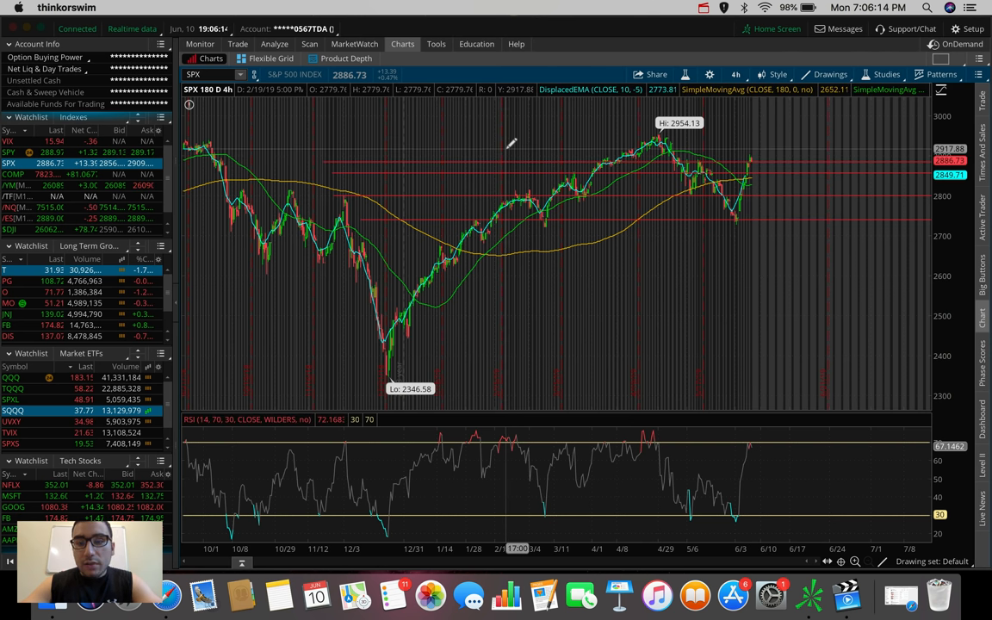
mouse_move(503, 145)
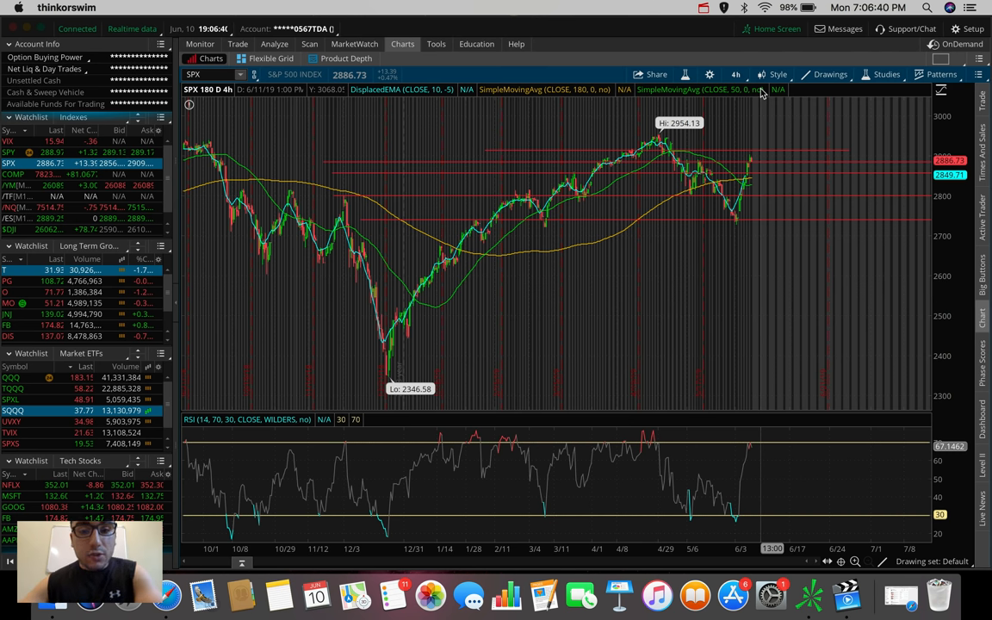
mouse_move(628, 151)
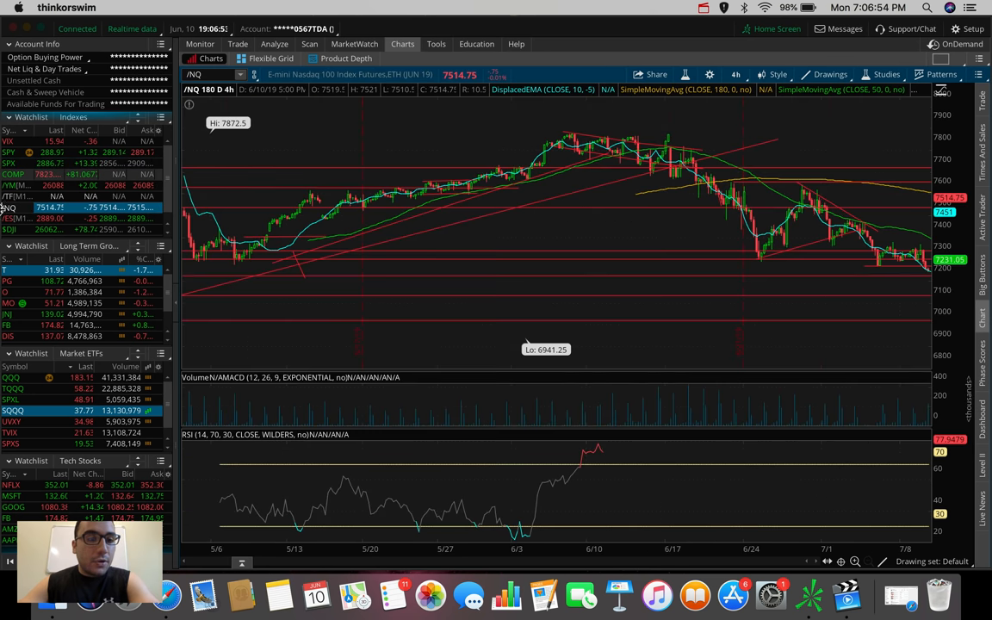
click(11, 229)
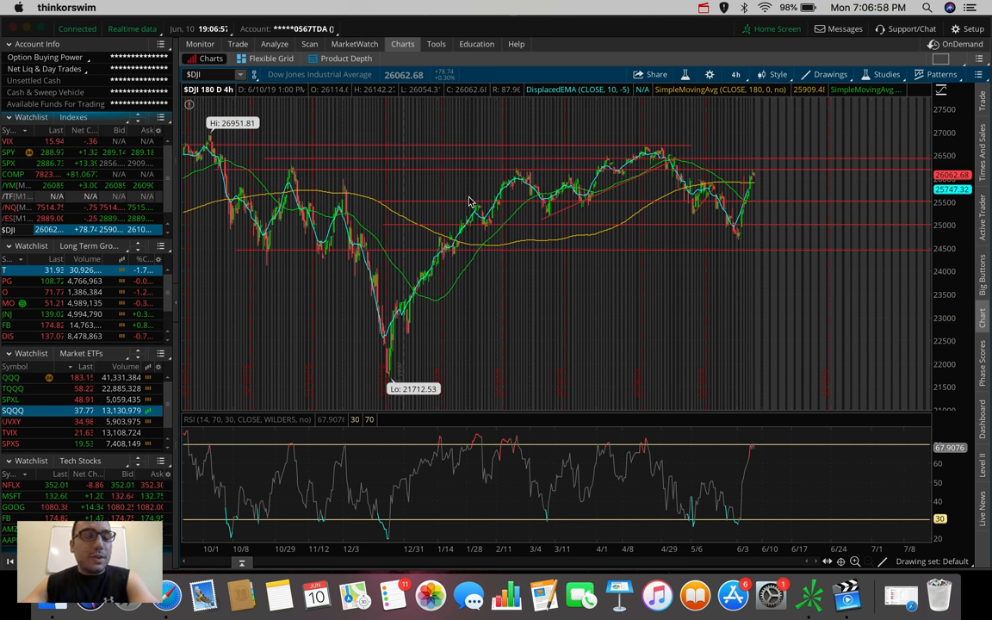
mouse_move(708, 170)
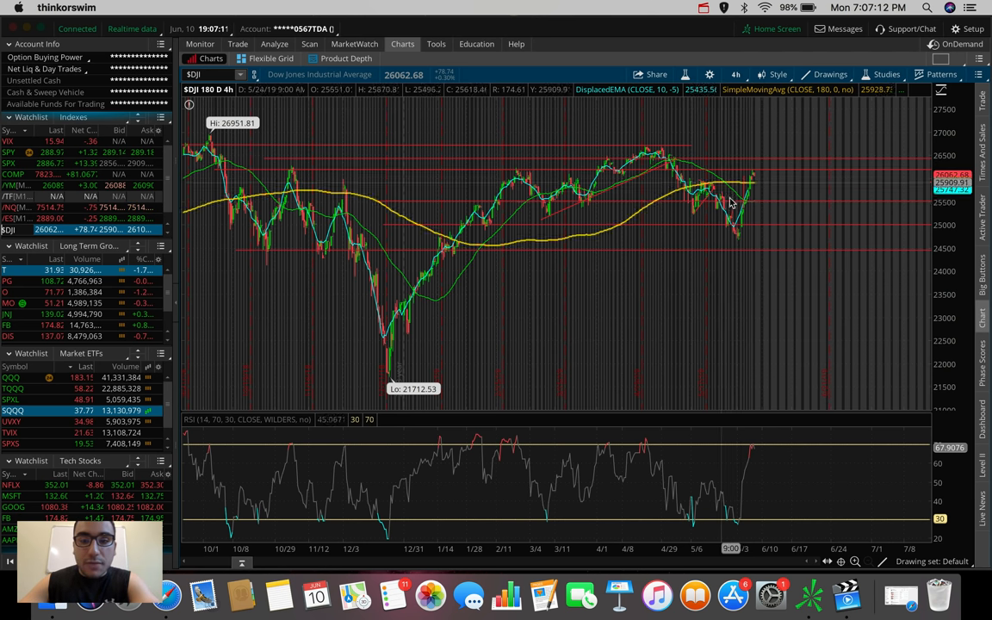
mouse_move(724, 171)
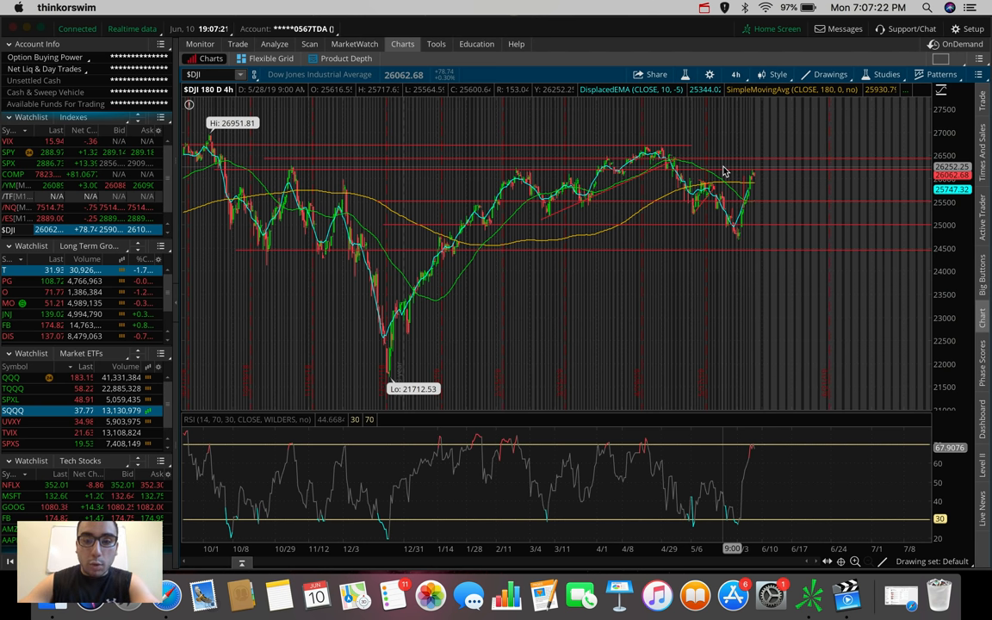
mouse_move(737, 166)
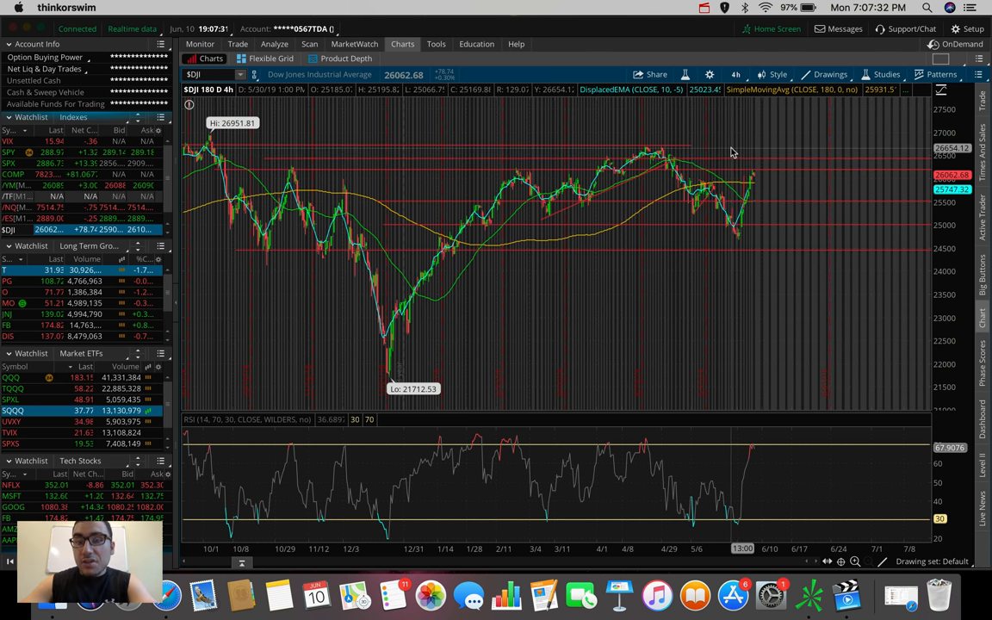
mouse_move(651, 153)
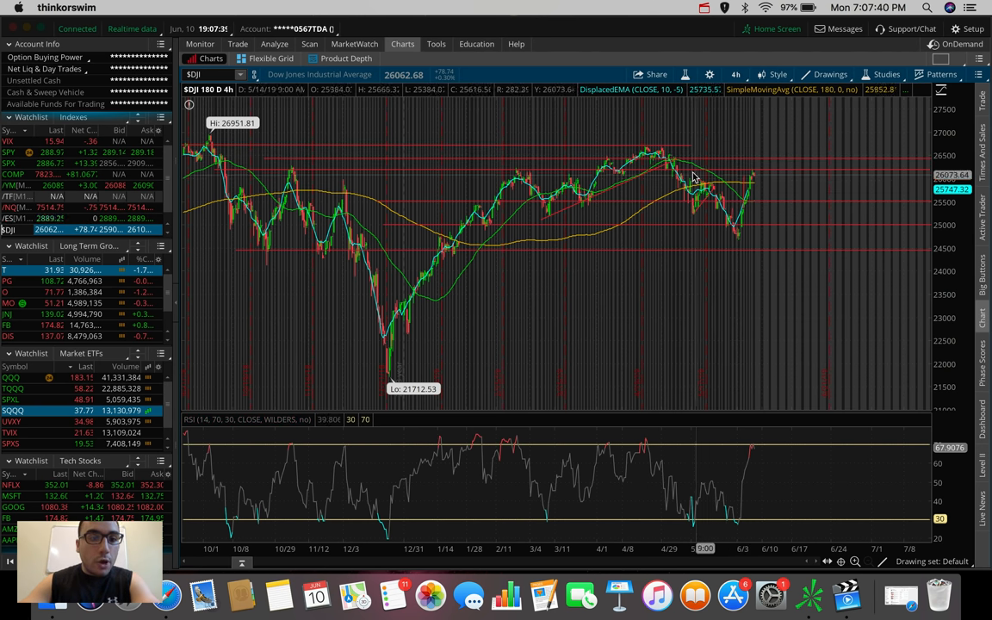
mouse_move(697, 172)
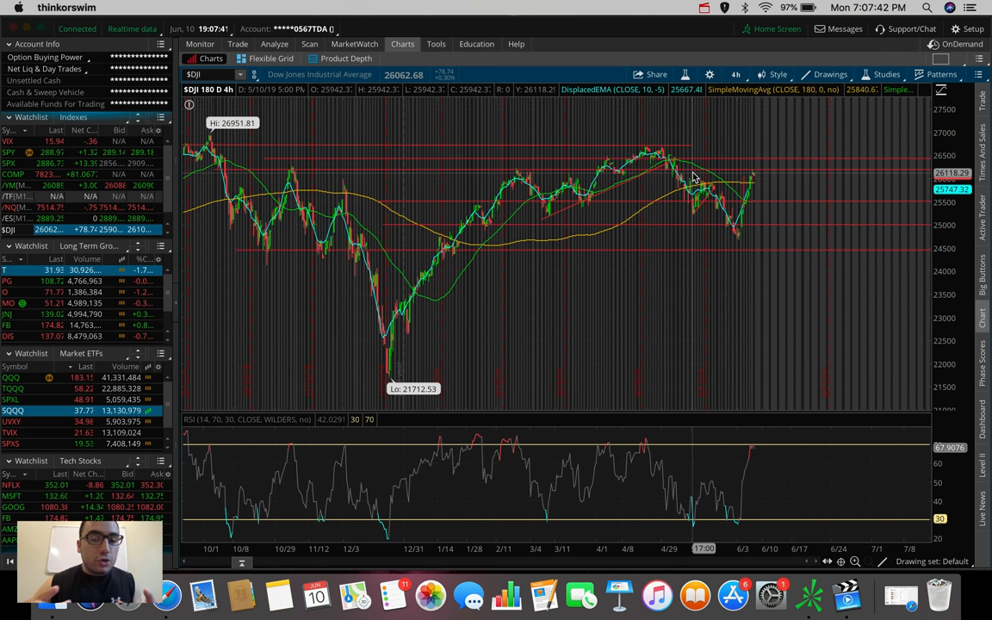
mouse_move(708, 155)
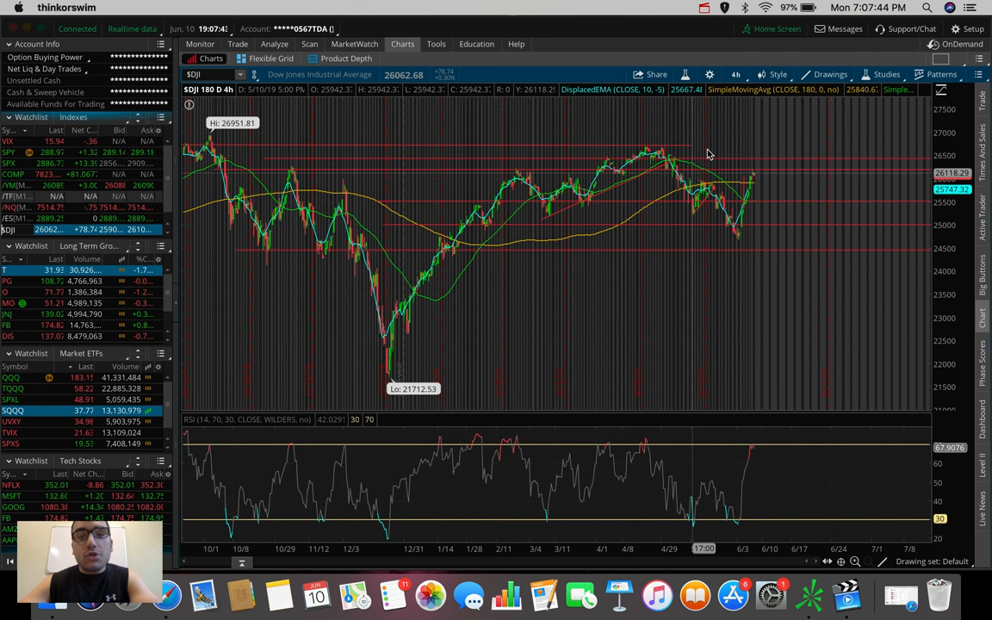
Switch the $DJI chart to 20 D : 1h, then 1 D : 1m bars
click(736, 74)
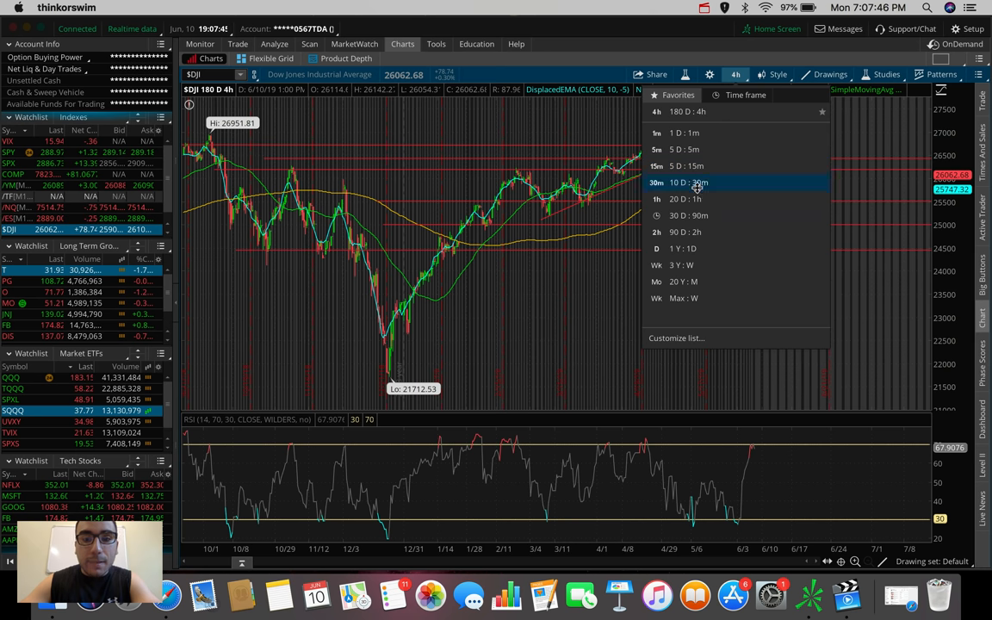
click(685, 200)
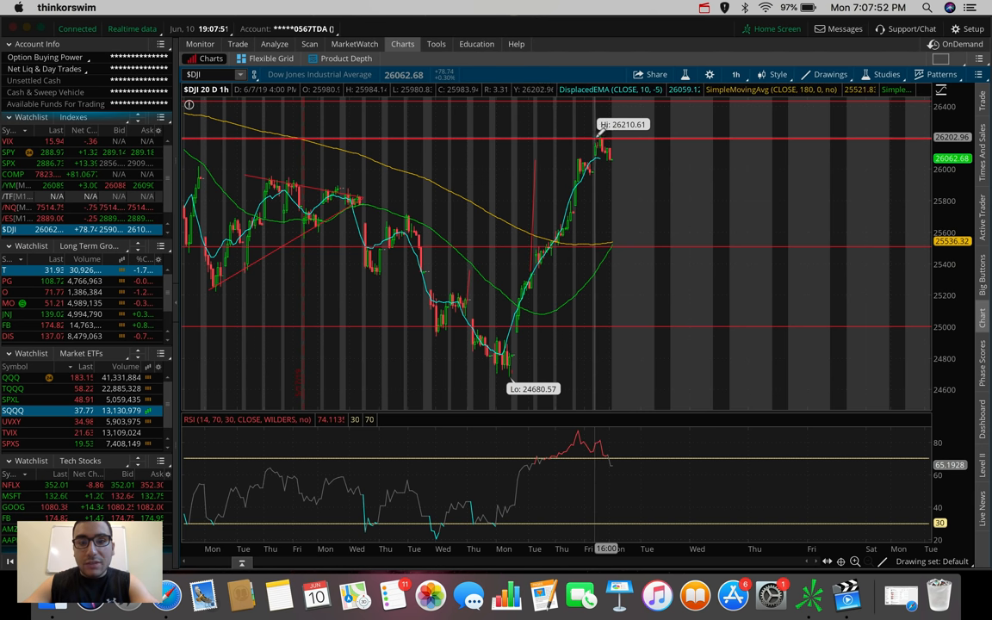
mouse_move(596, 138)
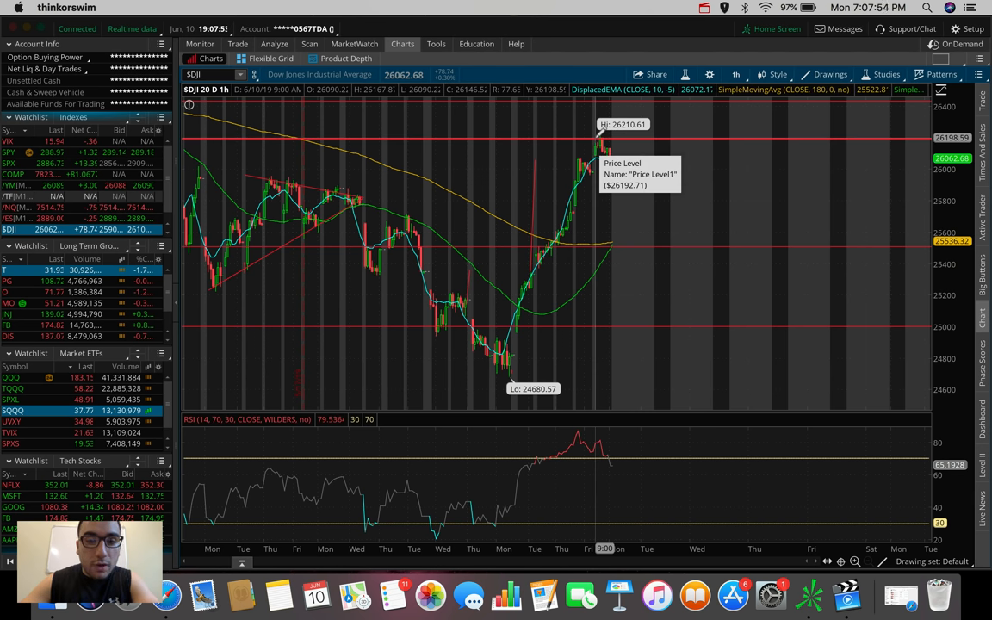
click(777, 74)
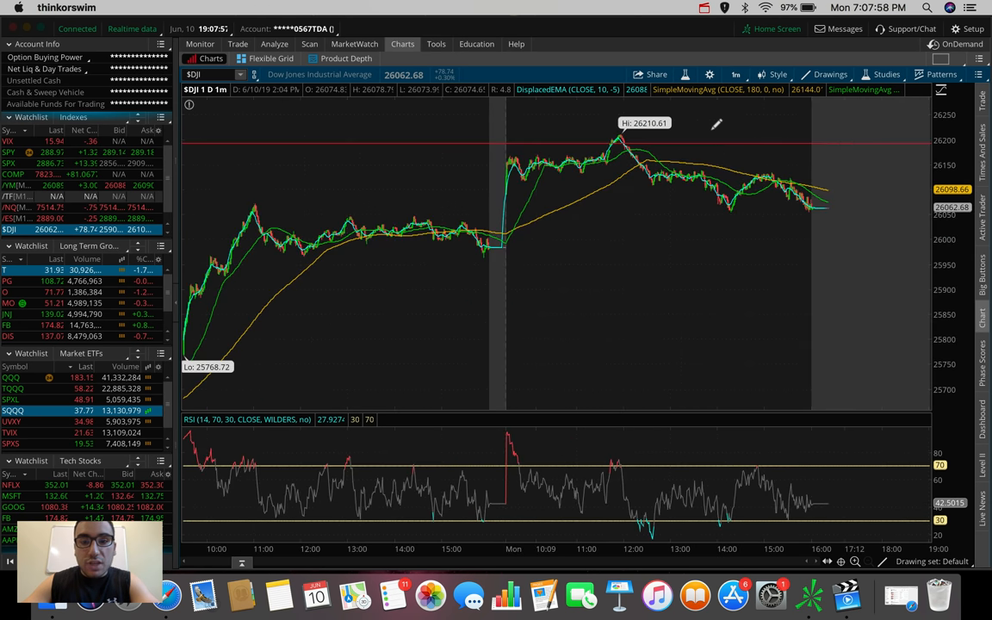
mouse_move(627, 137)
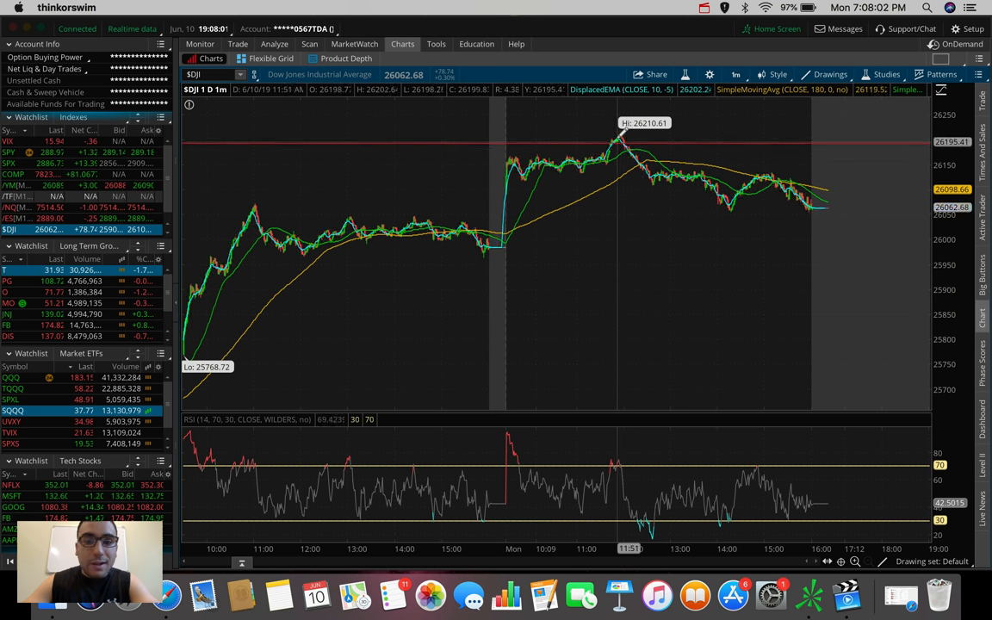
mouse_move(876, 210)
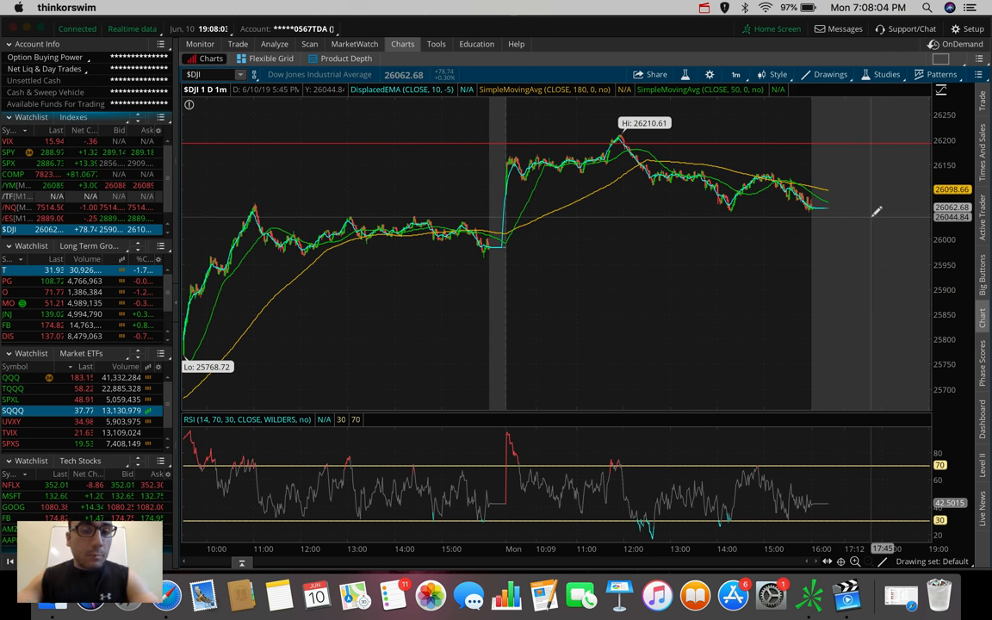
Switch the $DJI chart to 5 D : 5m bars, then pick another time frame
click(737, 74)
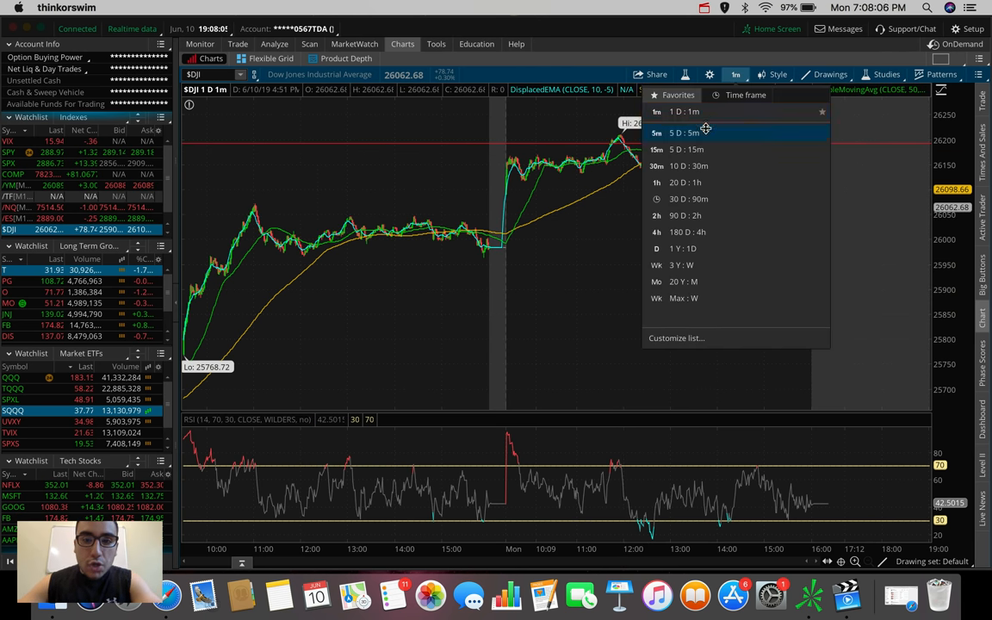
click(686, 133)
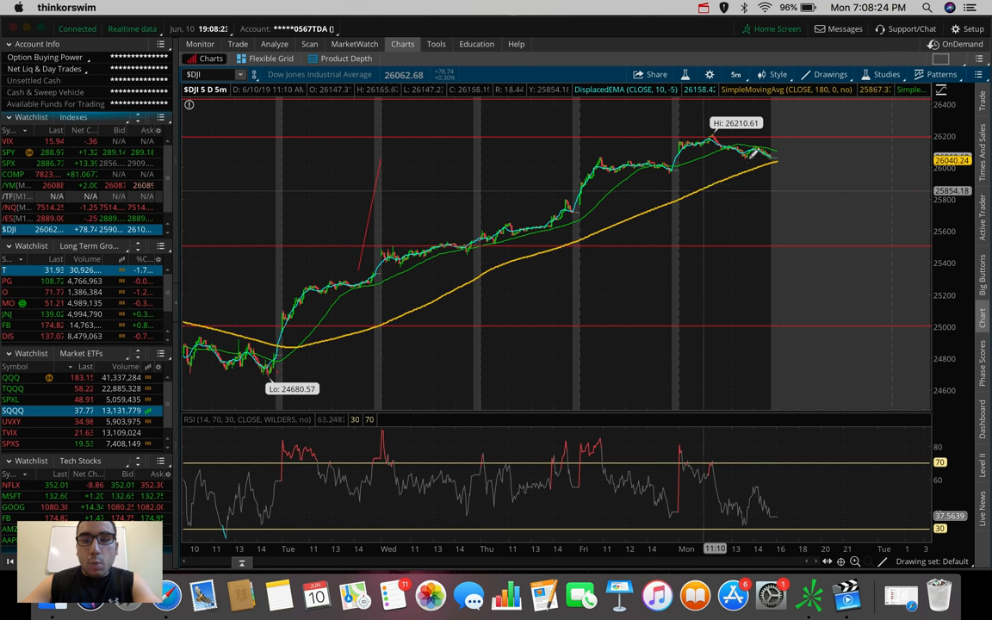
mouse_move(710, 158)
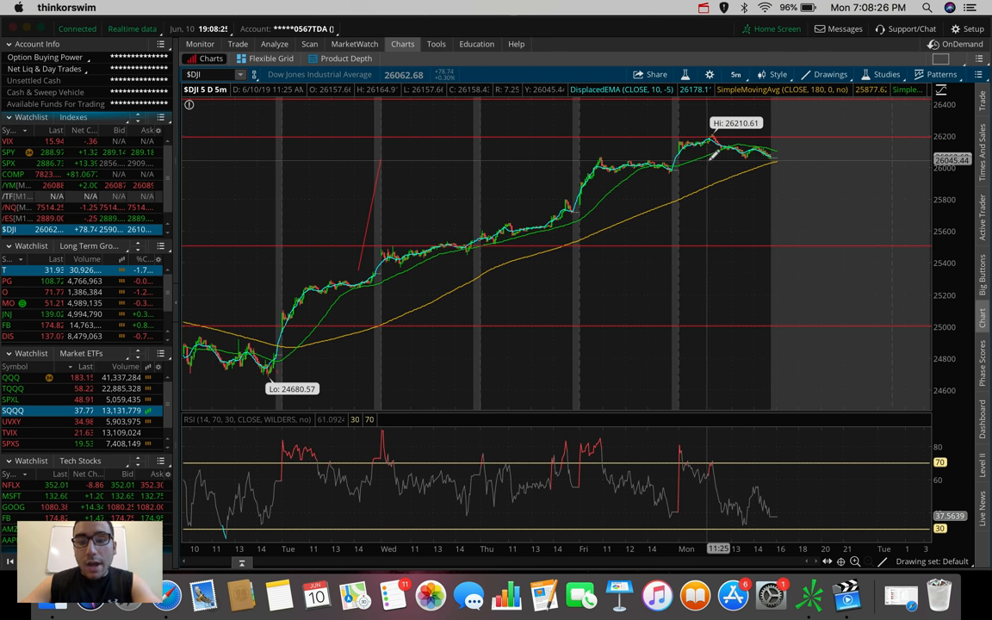
mouse_move(584, 153)
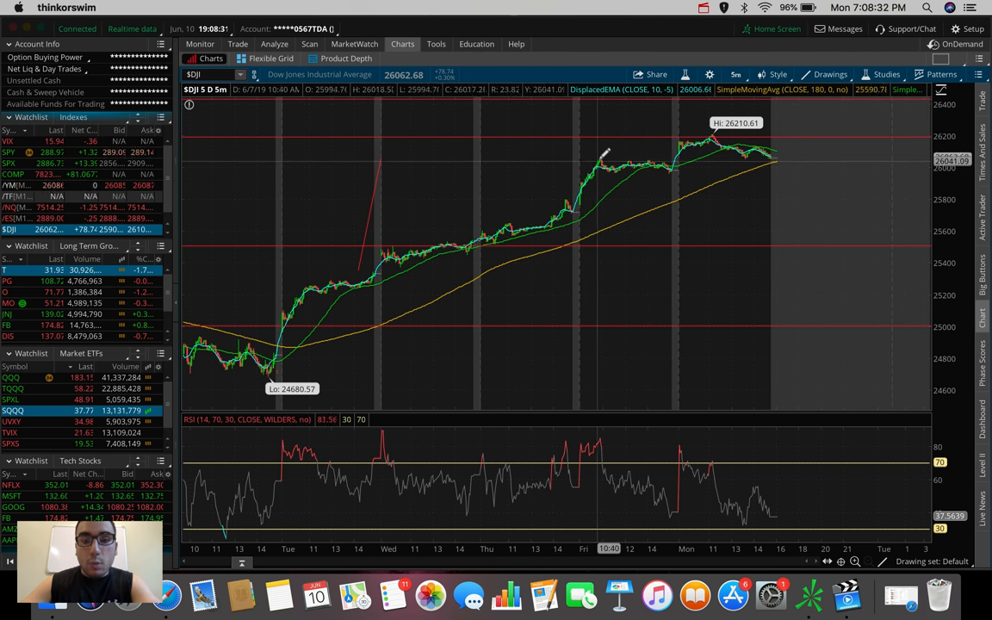
mouse_move(600, 158)
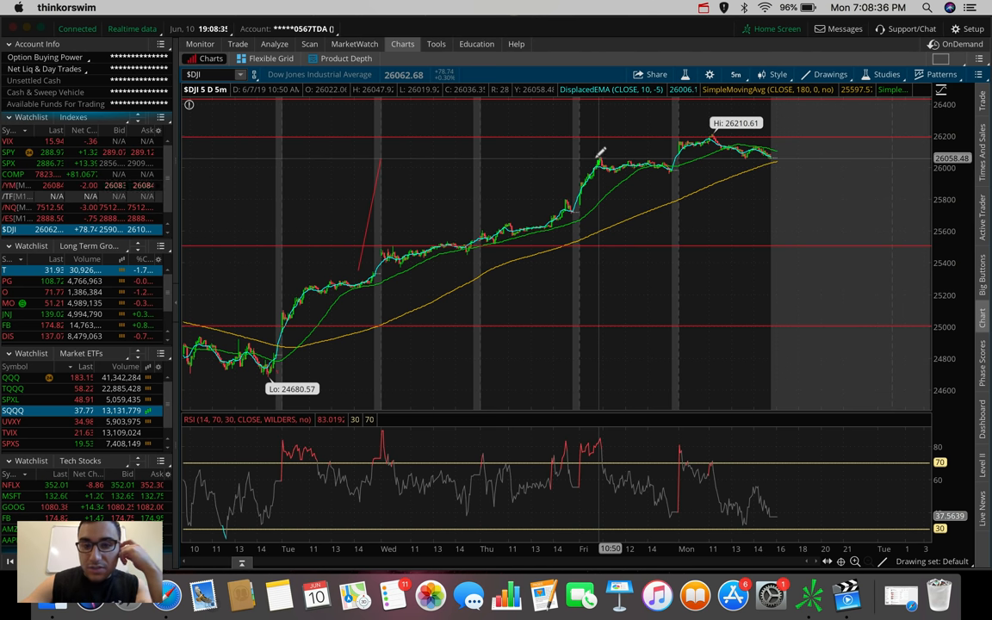
drag(594, 158, 806, 156)
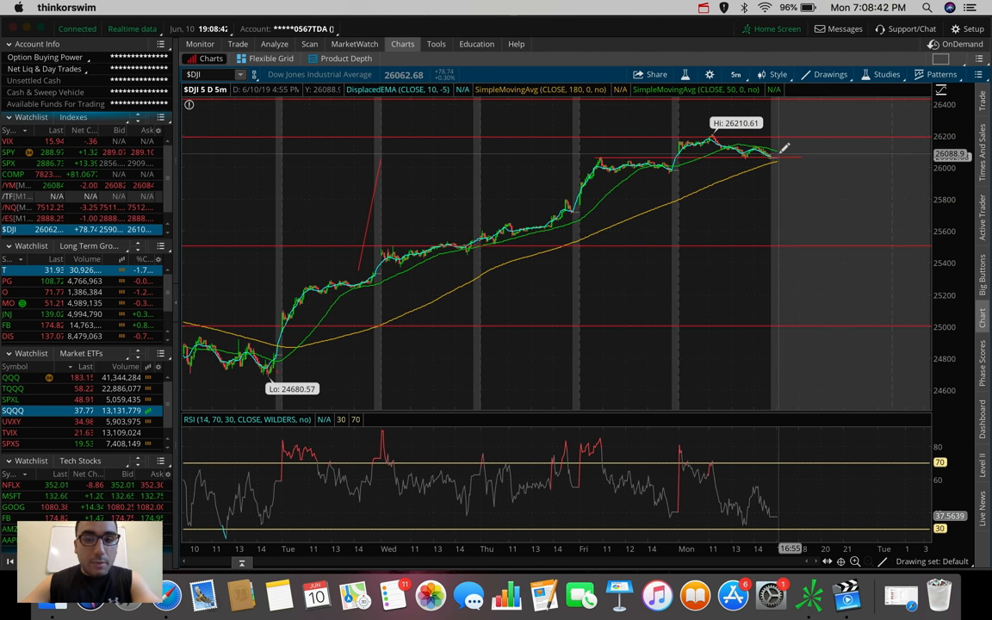
click(735, 74)
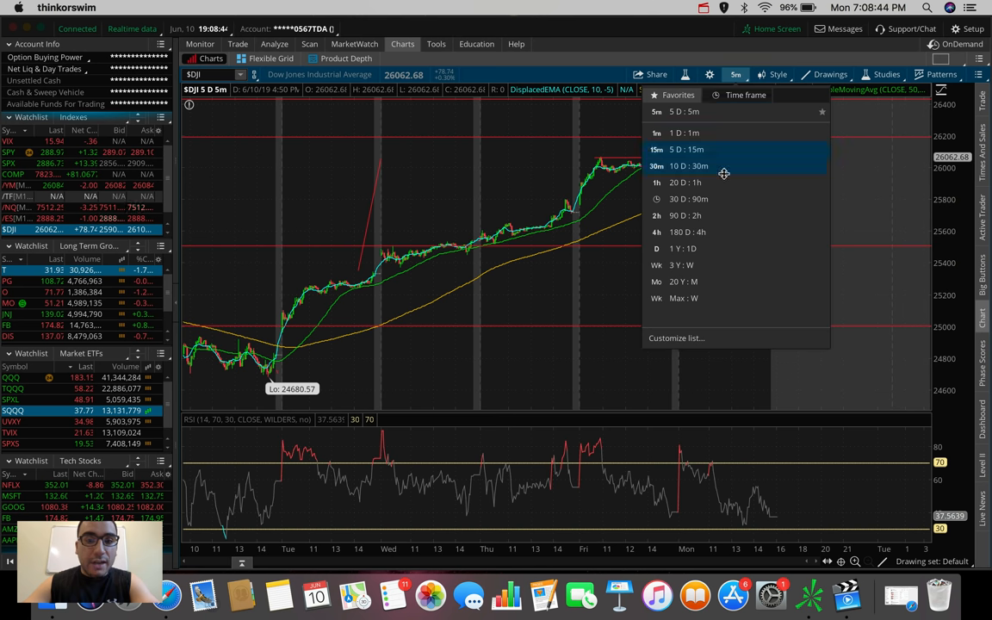
mouse_move(706, 231)
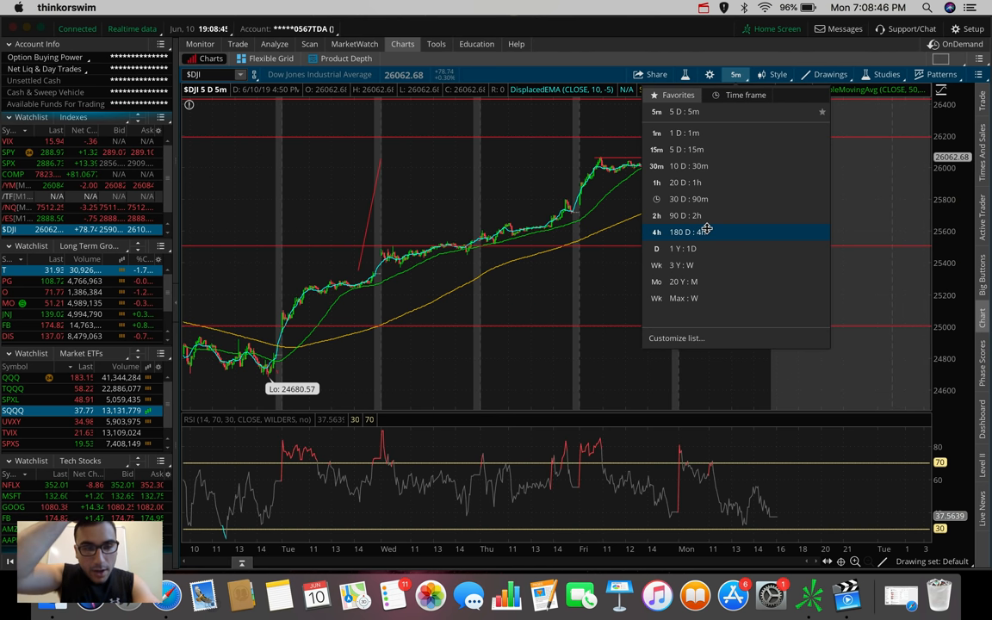
mouse_move(697, 183)
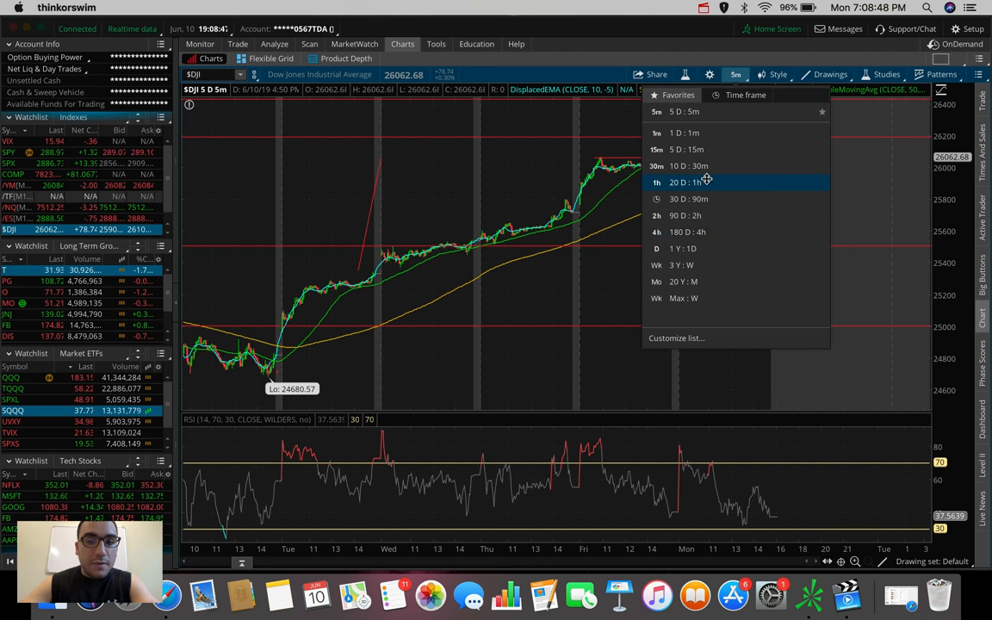
click(680, 183)
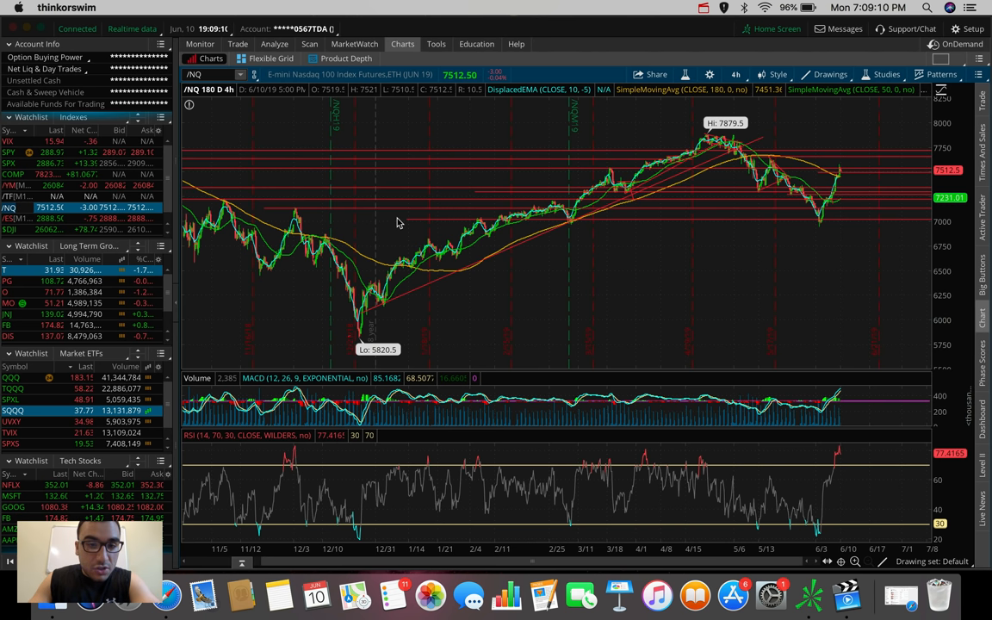
mouse_move(348, 348)
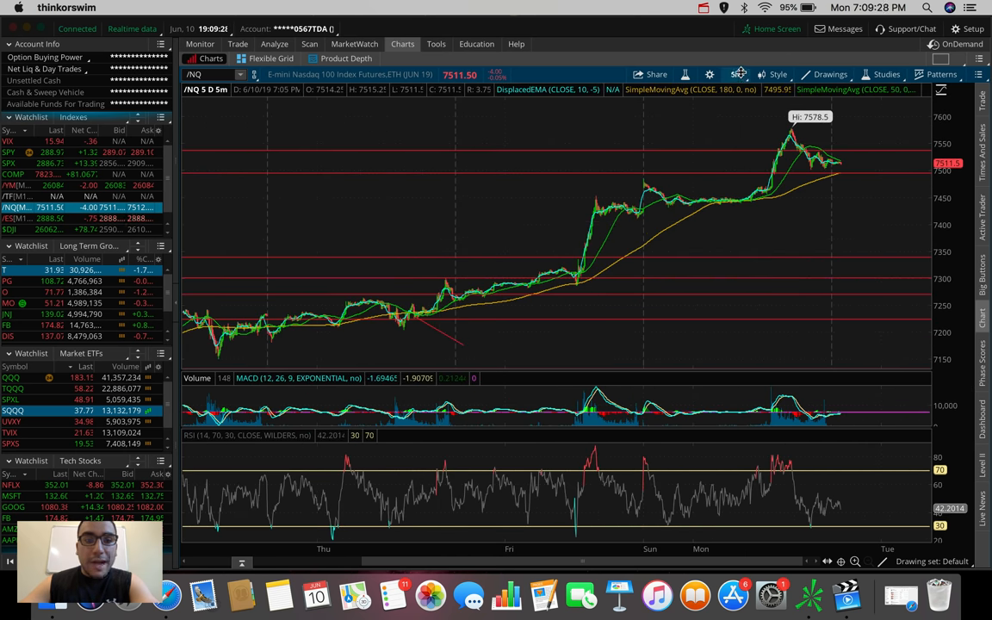
click(738, 74)
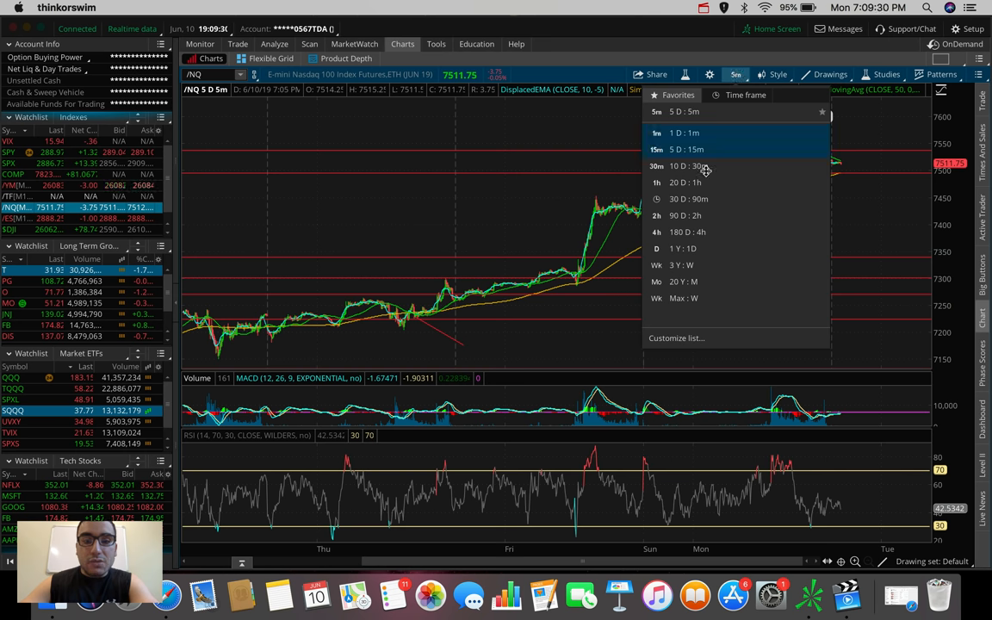
click(684, 133)
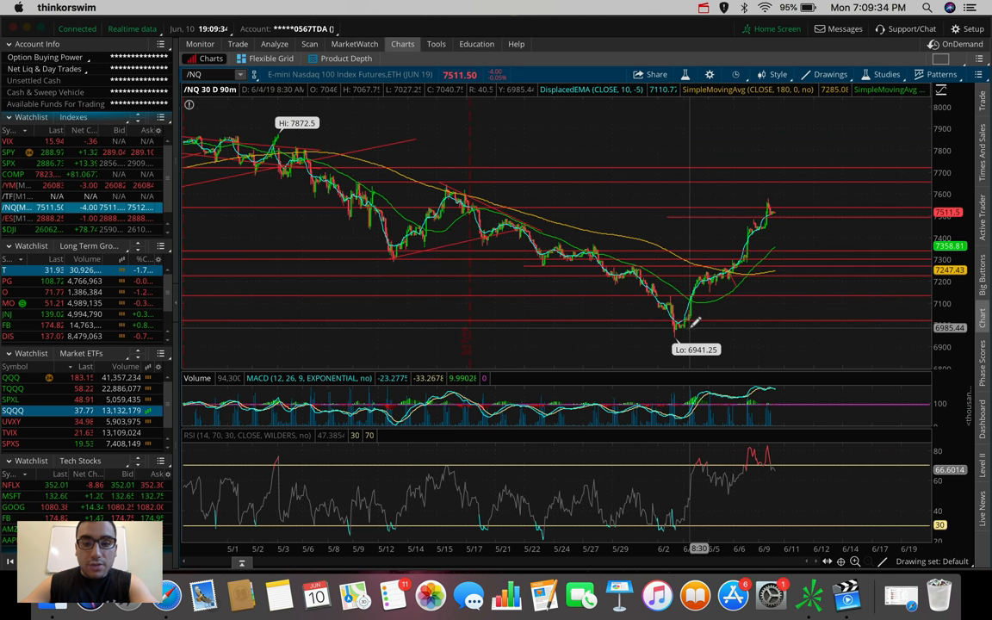
drag(689, 193, 689, 327)
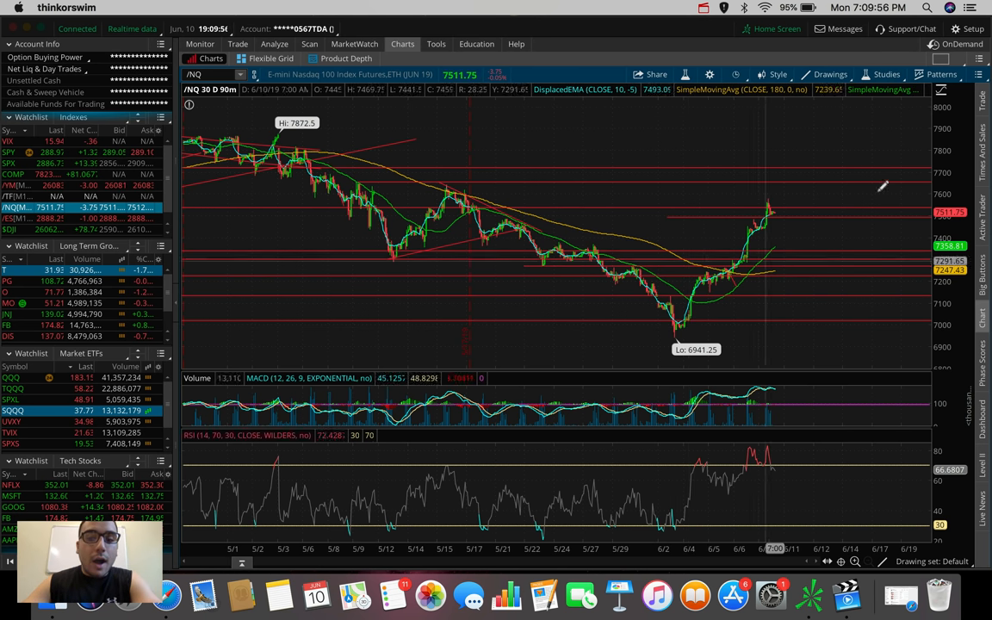
mouse_move(796, 124)
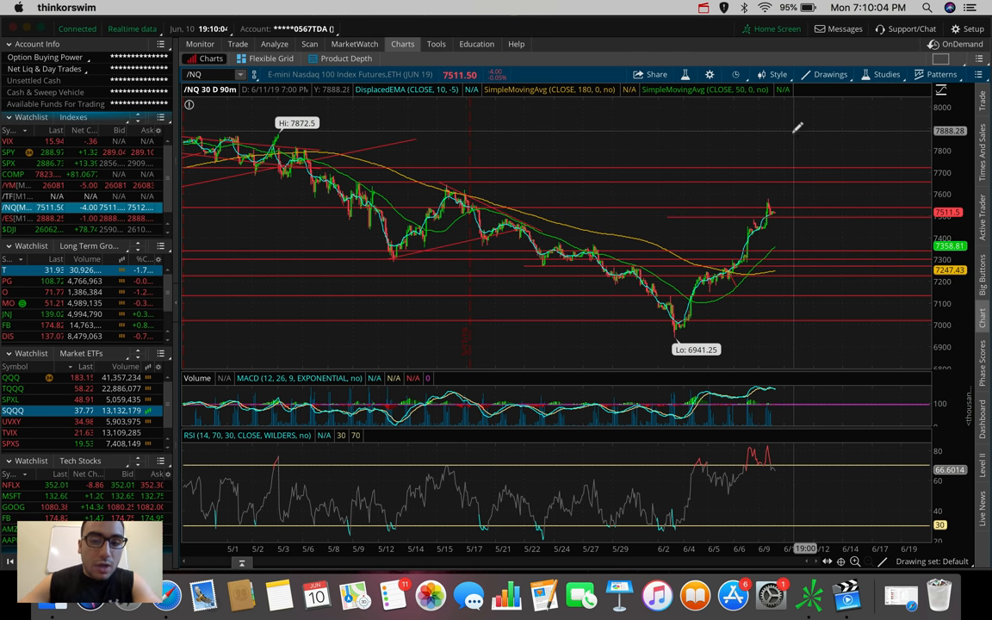
mouse_move(776, 207)
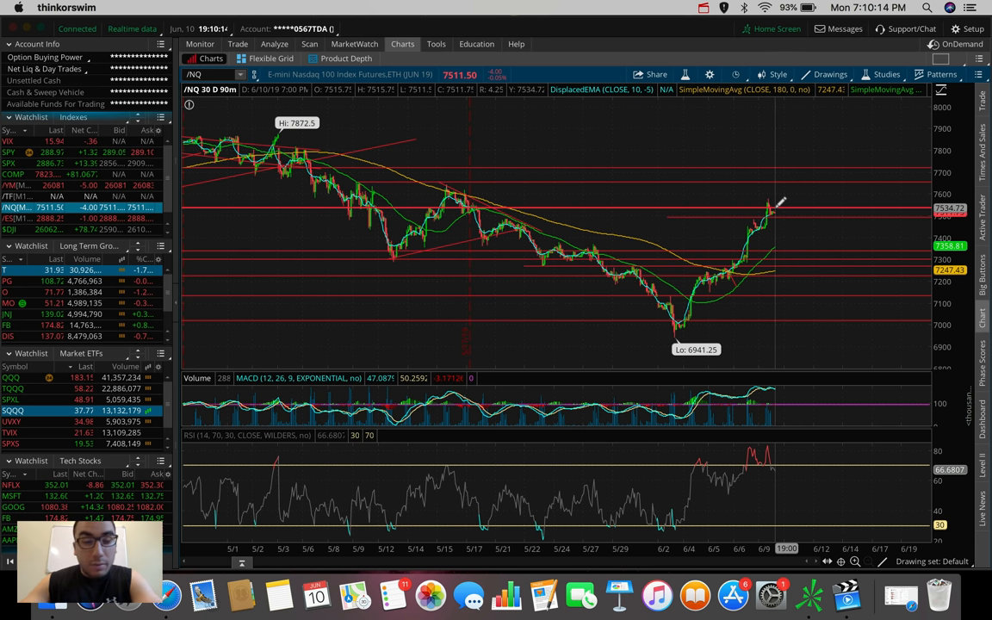
mouse_move(689, 227)
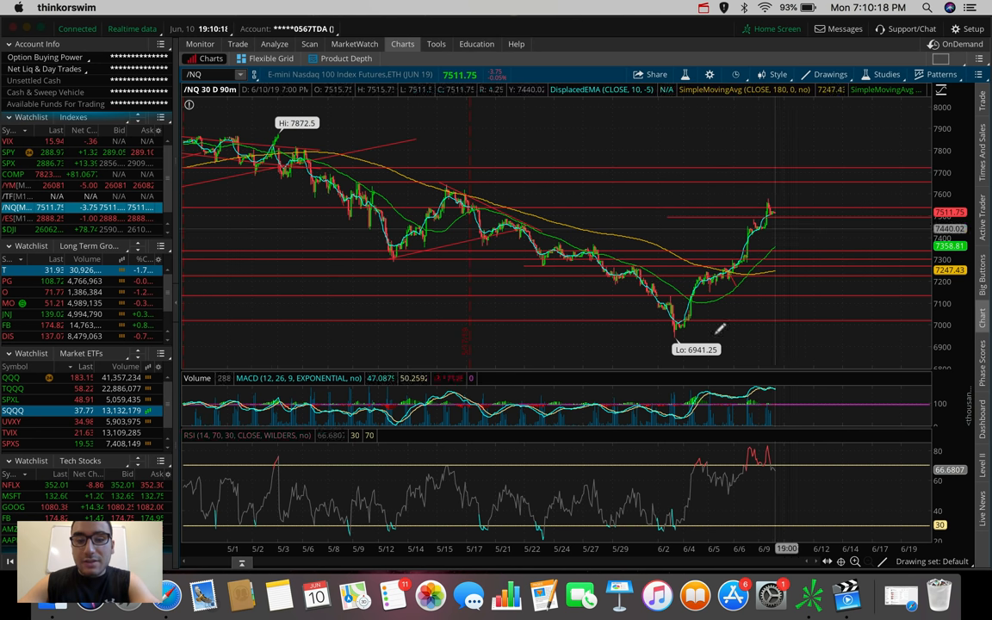
click(736, 74)
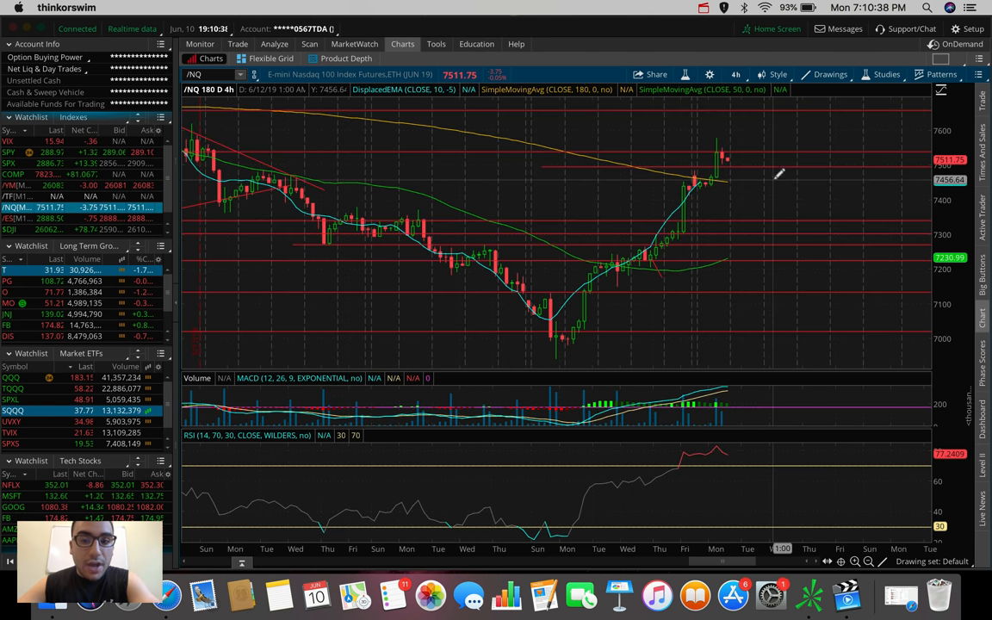
mouse_move(720, 141)
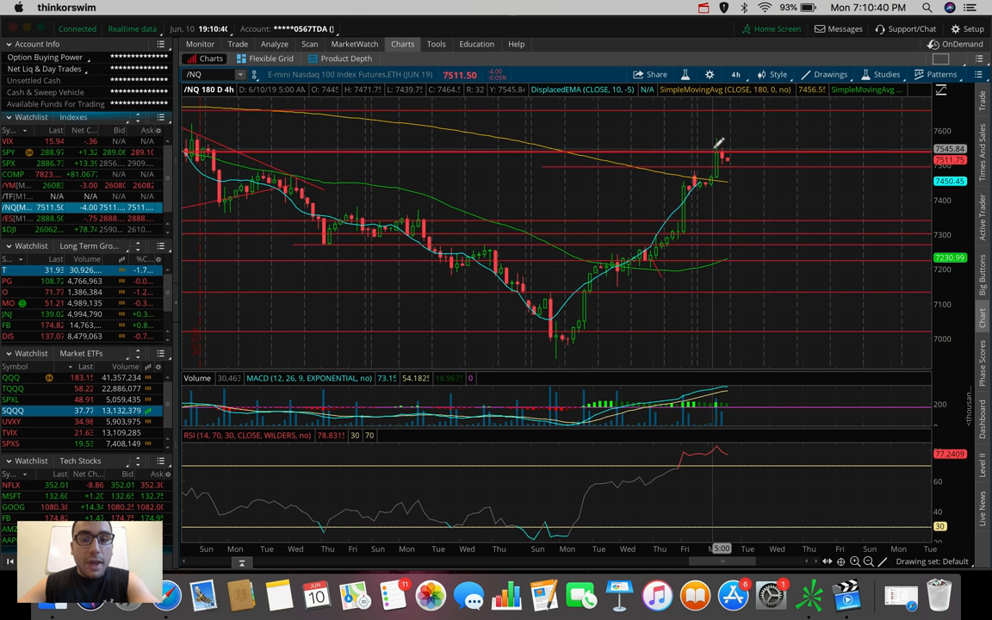
mouse_move(772, 178)
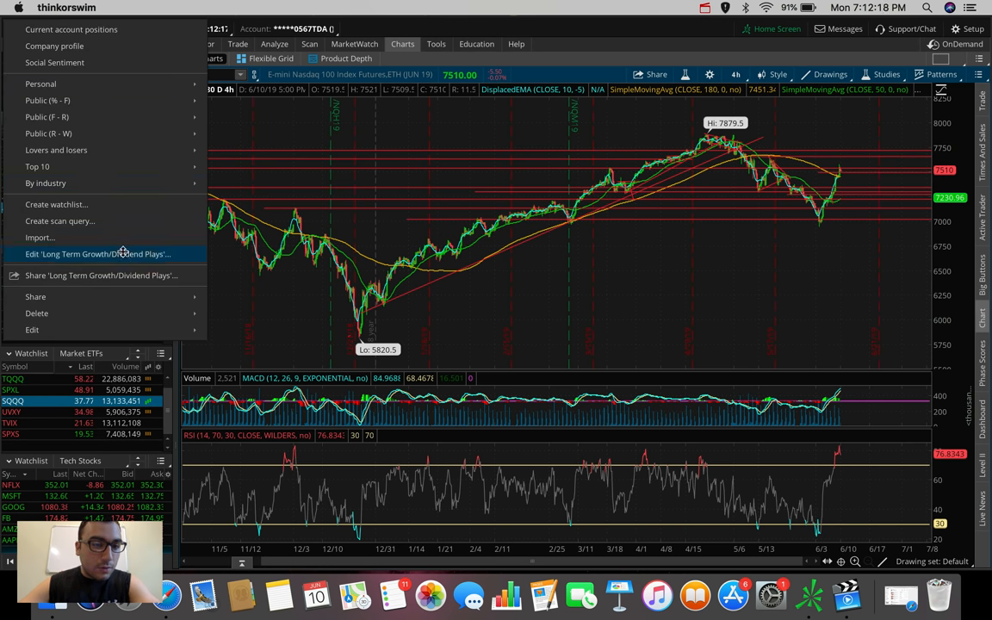
mouse_move(42, 83)
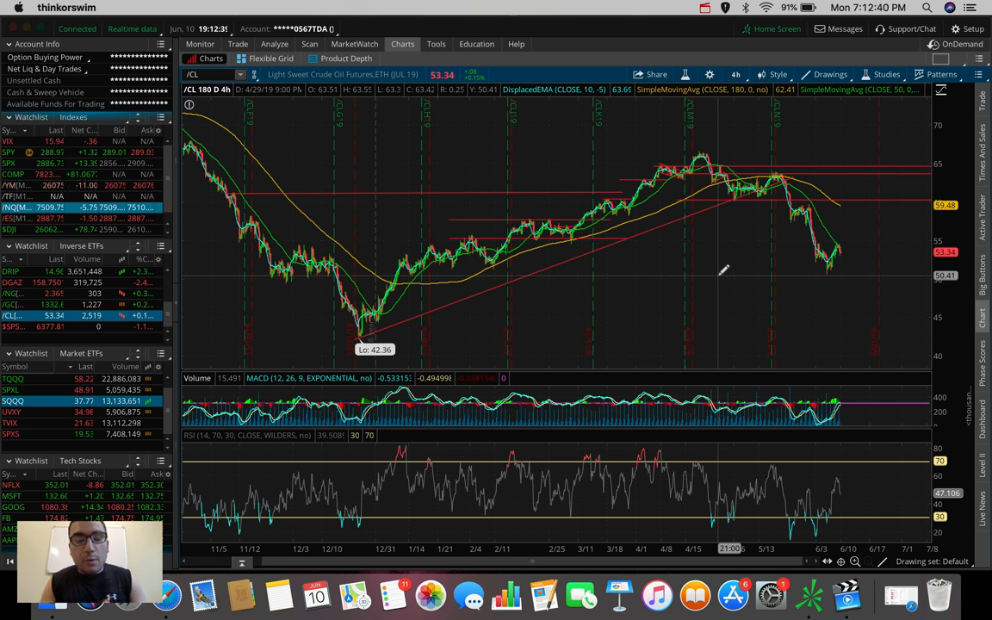
mouse_move(865, 228)
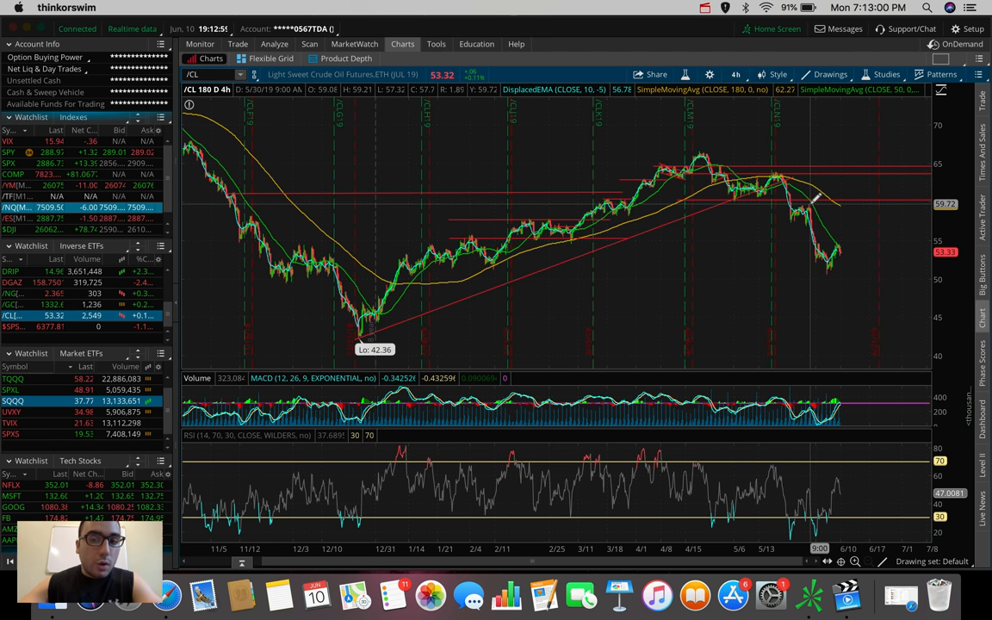
Set the /CL crude oil chart to 1 D : 1m bars
click(735, 74)
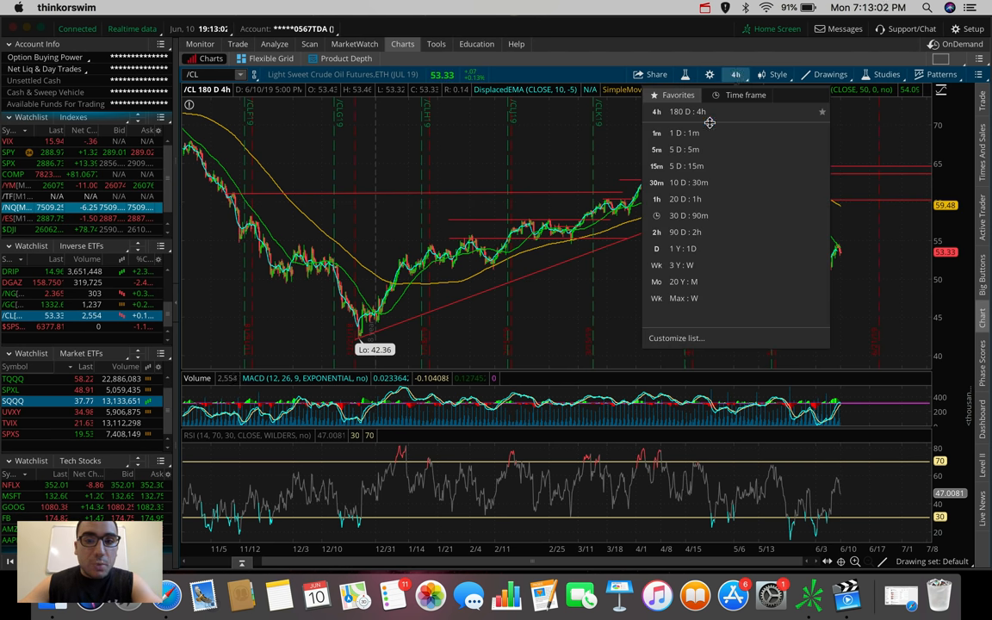
click(677, 133)
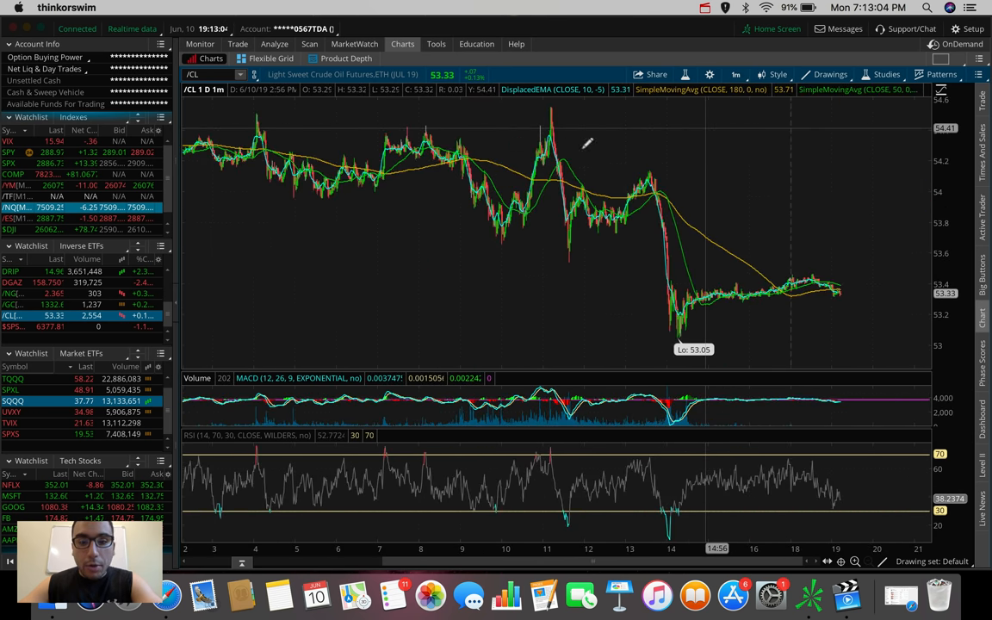
mouse_move(493, 155)
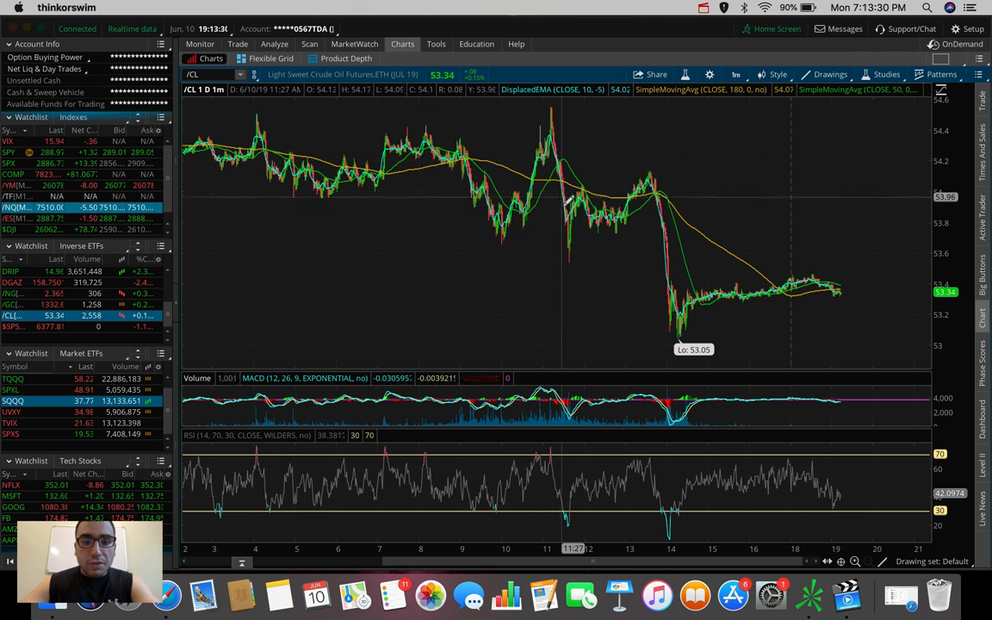
mouse_move(654, 169)
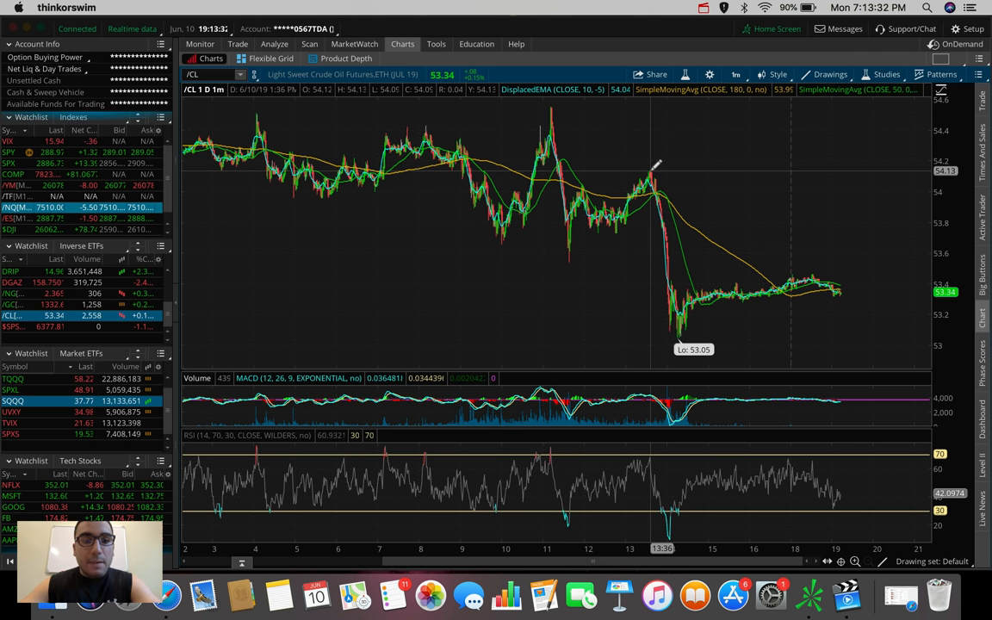
mouse_move(543, 134)
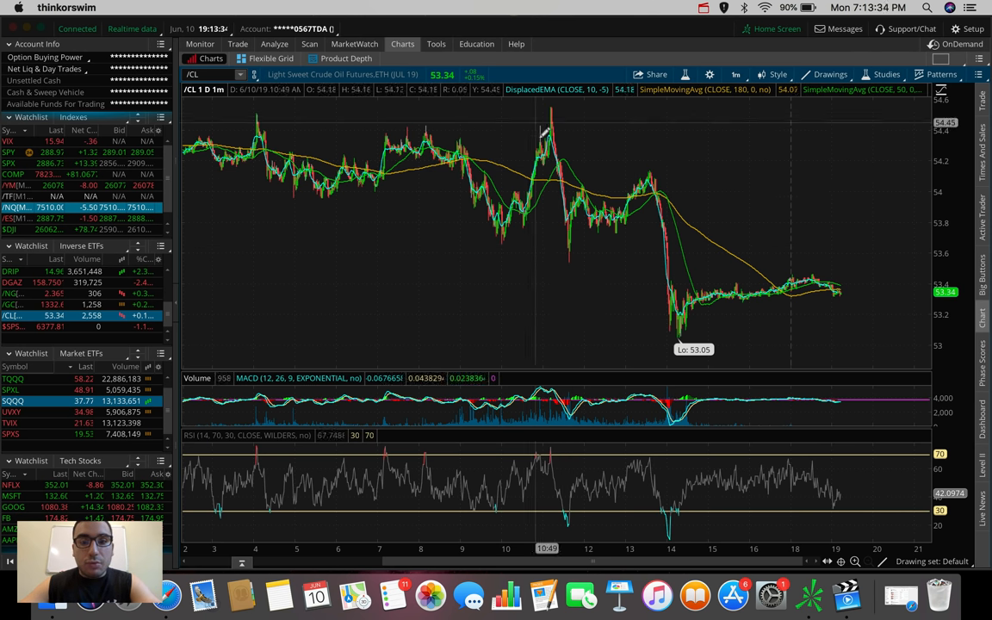
mouse_move(572, 238)
text(DWT)
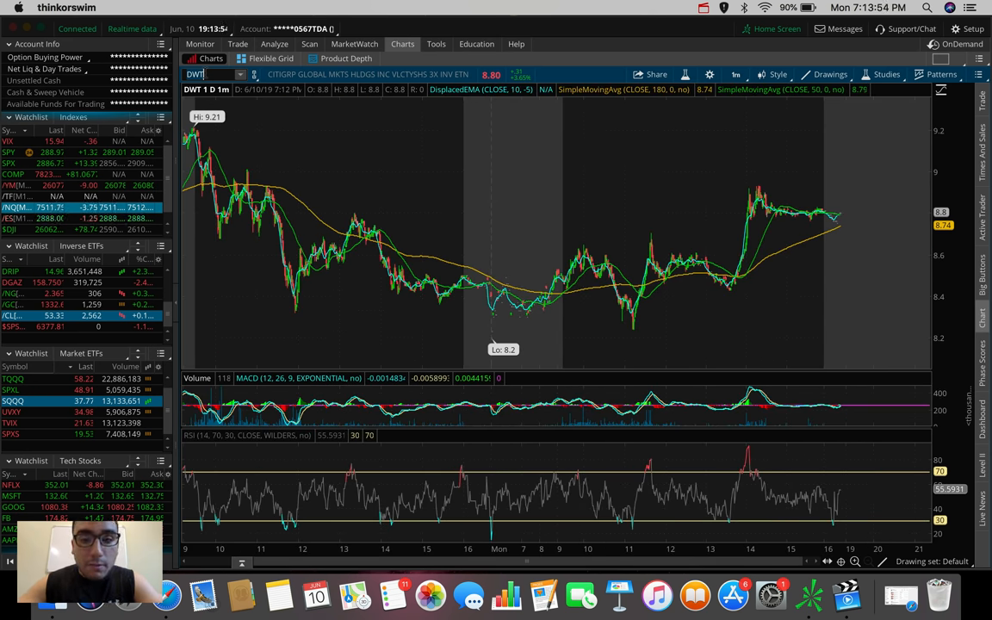
mouse_move(635, 331)
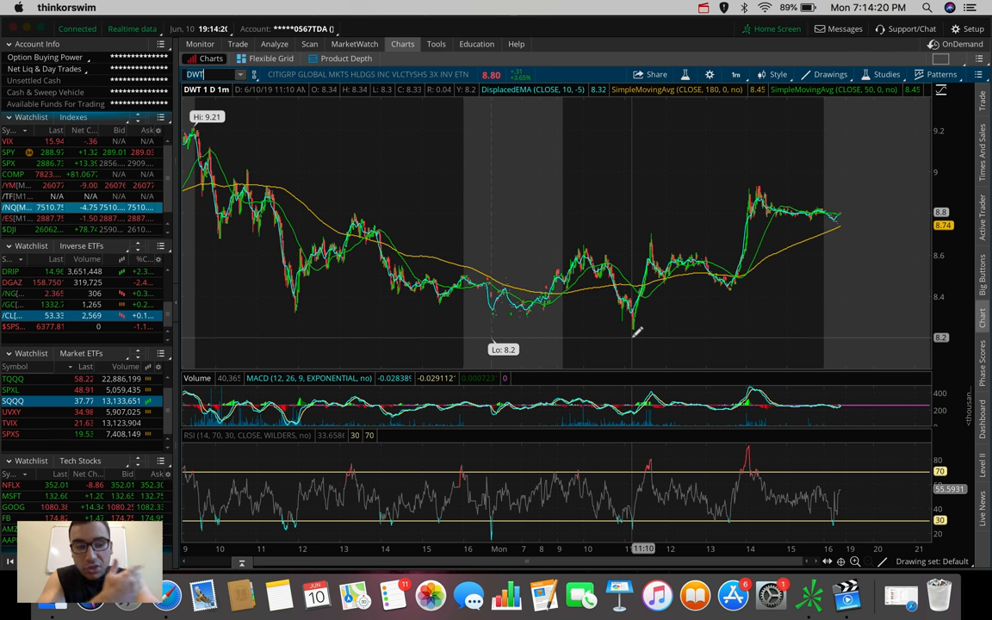
mouse_move(640, 301)
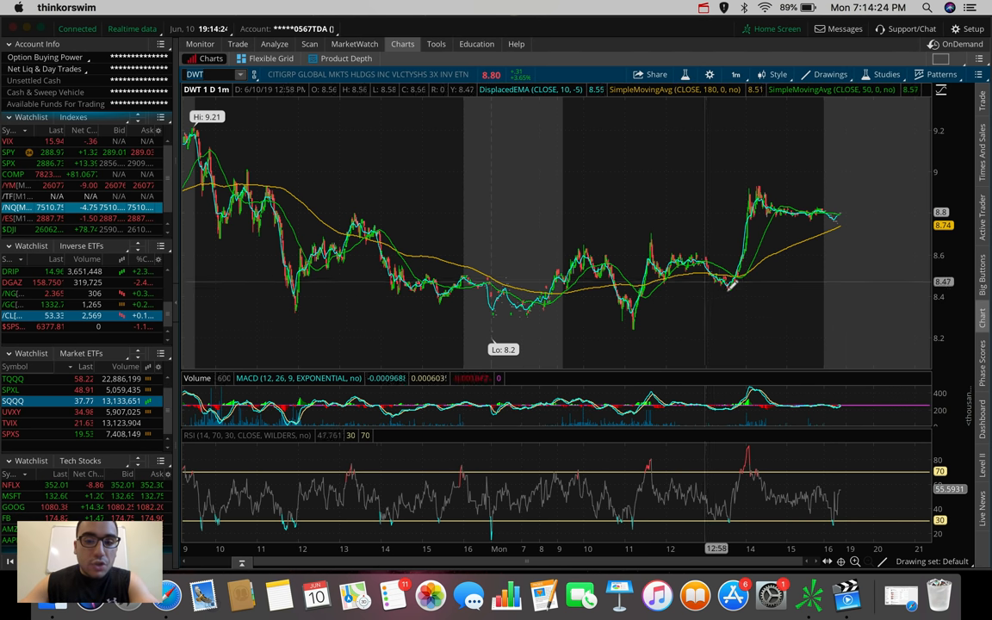
mouse_move(754, 232)
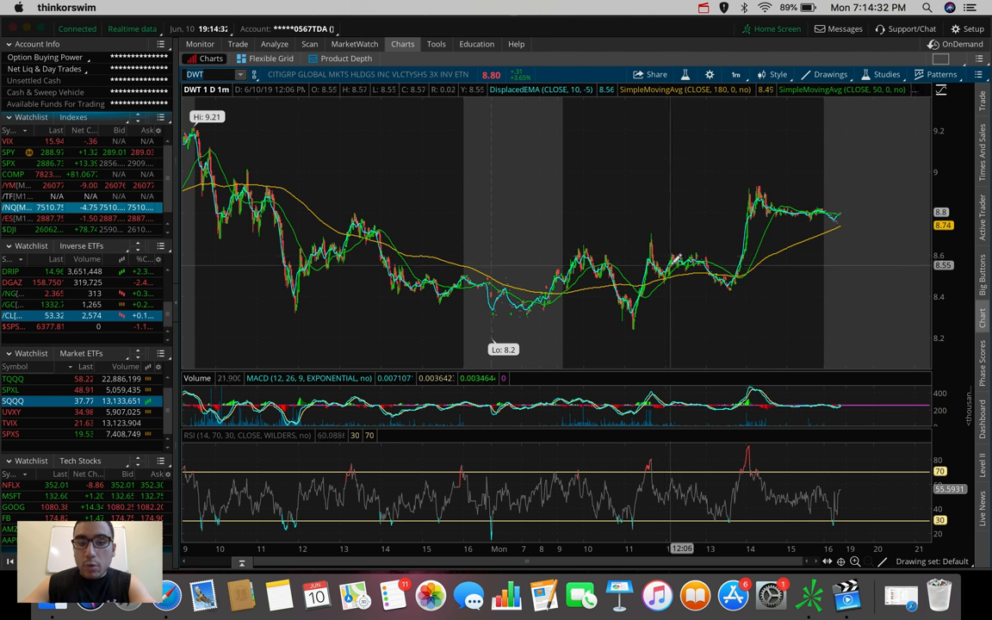
mouse_move(732, 250)
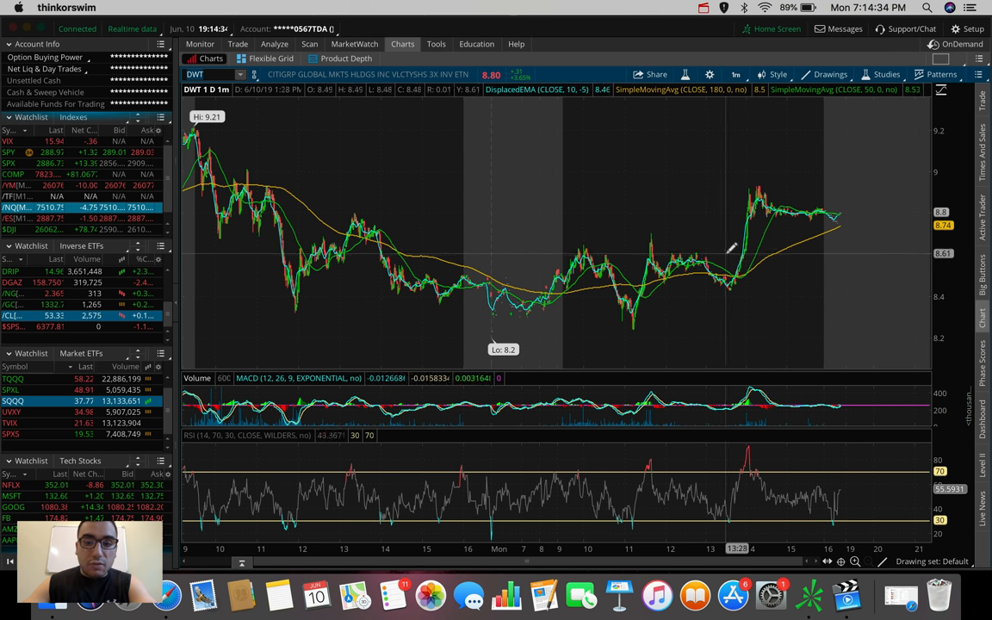
mouse_move(698, 257)
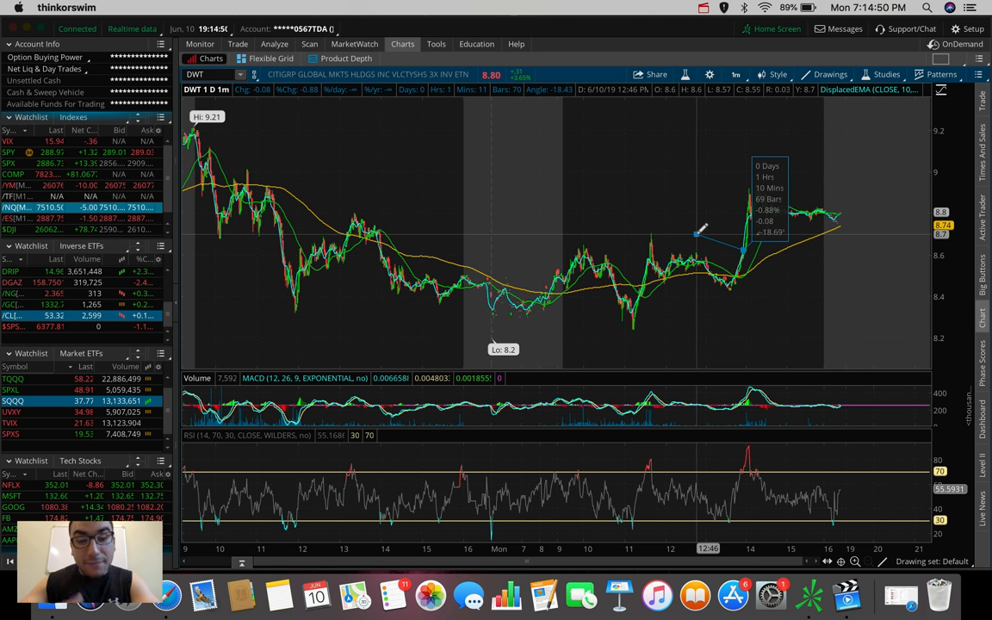
mouse_move(699, 234)
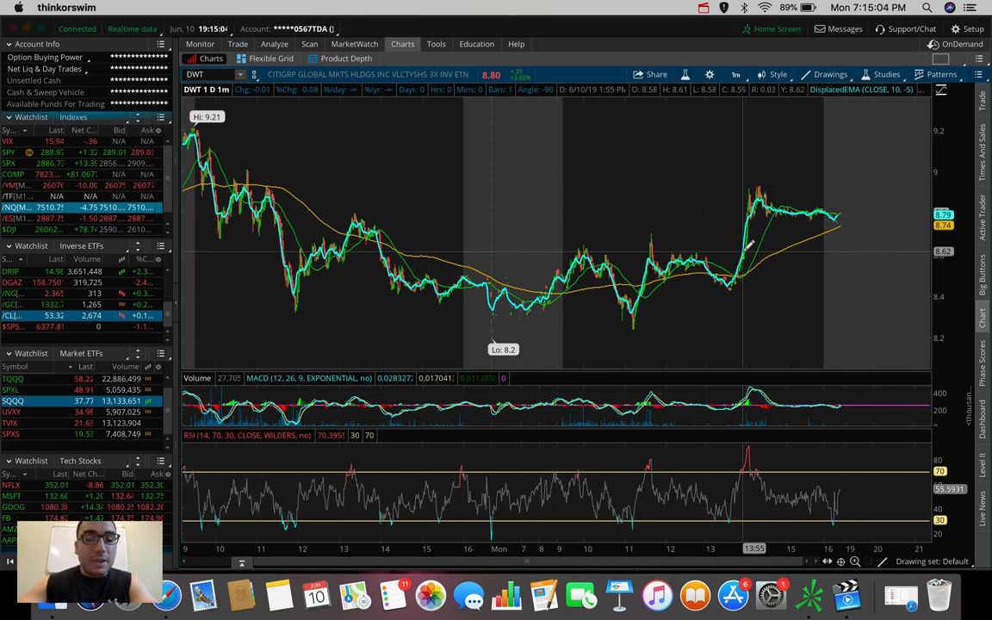
Set the DWT chart to 180 D : 4h bars
click(736, 74)
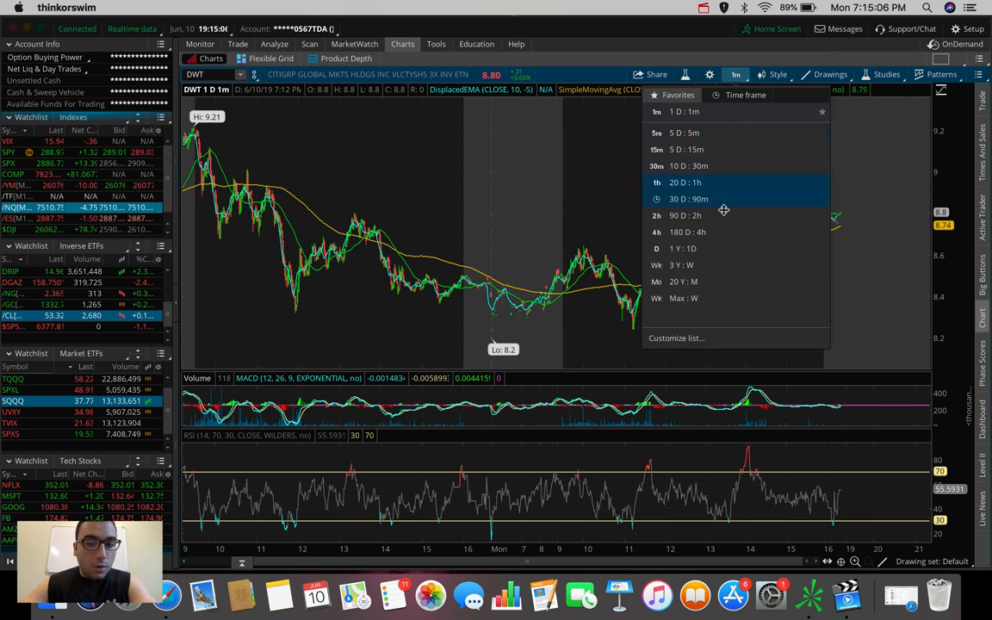
click(689, 231)
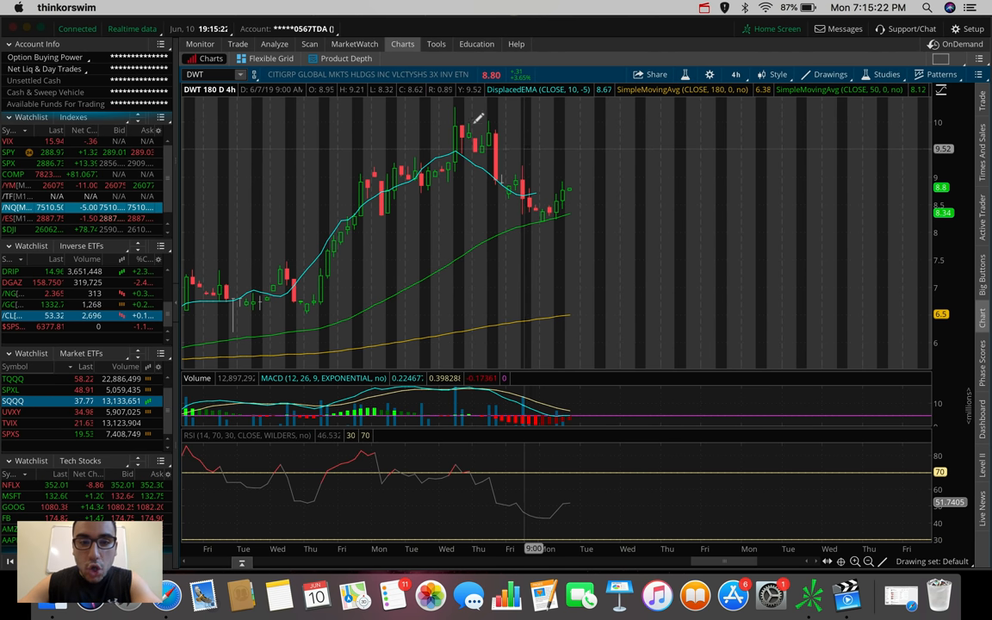
mouse_move(543, 215)
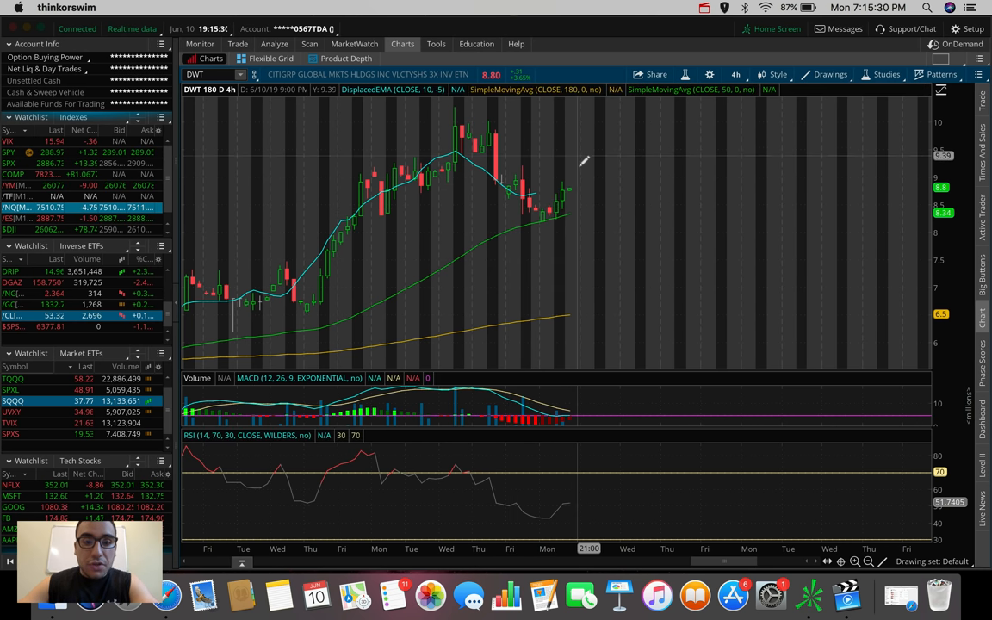
mouse_move(583, 155)
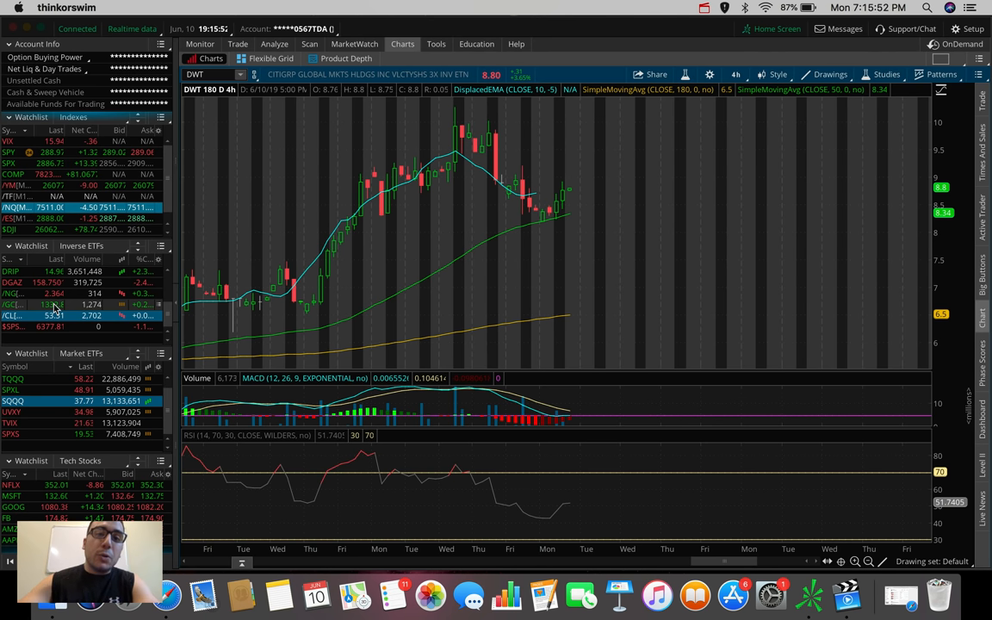
mouse_move(551, 169)
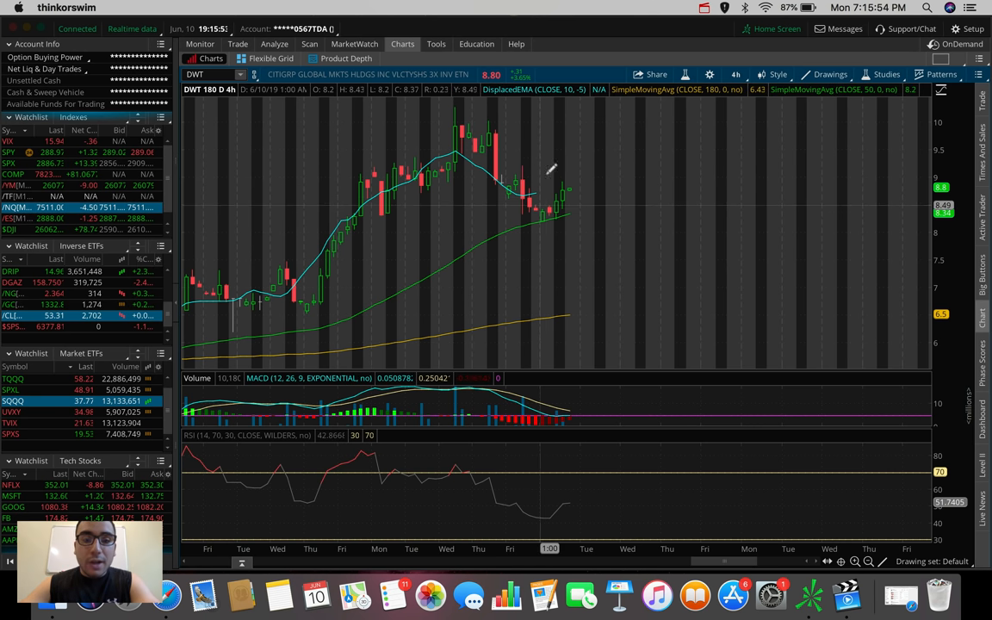
mouse_move(727, 131)
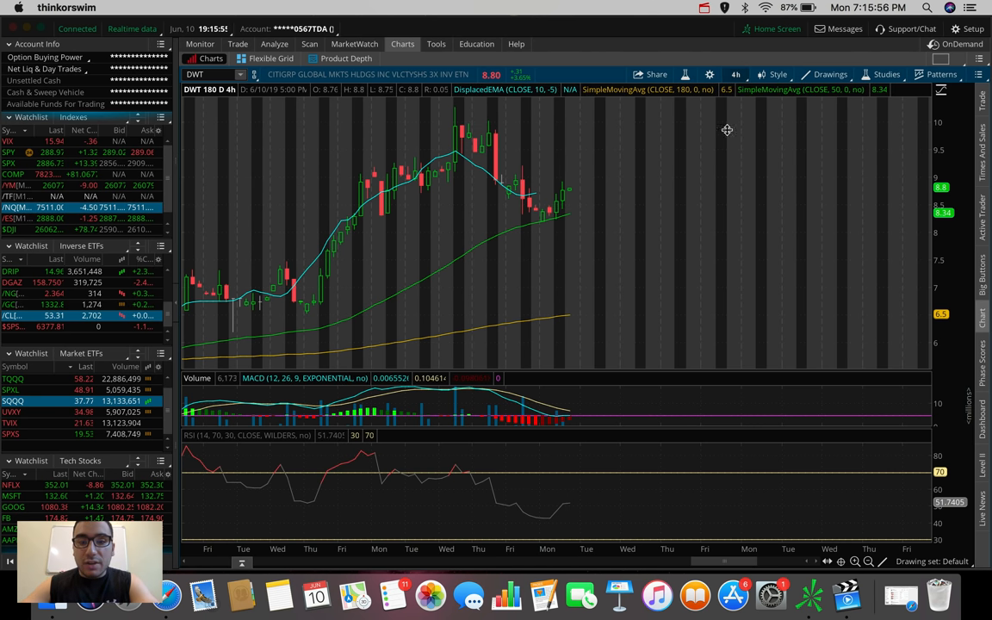
Open the Time Frame menu above the DWT chart
click(734, 74)
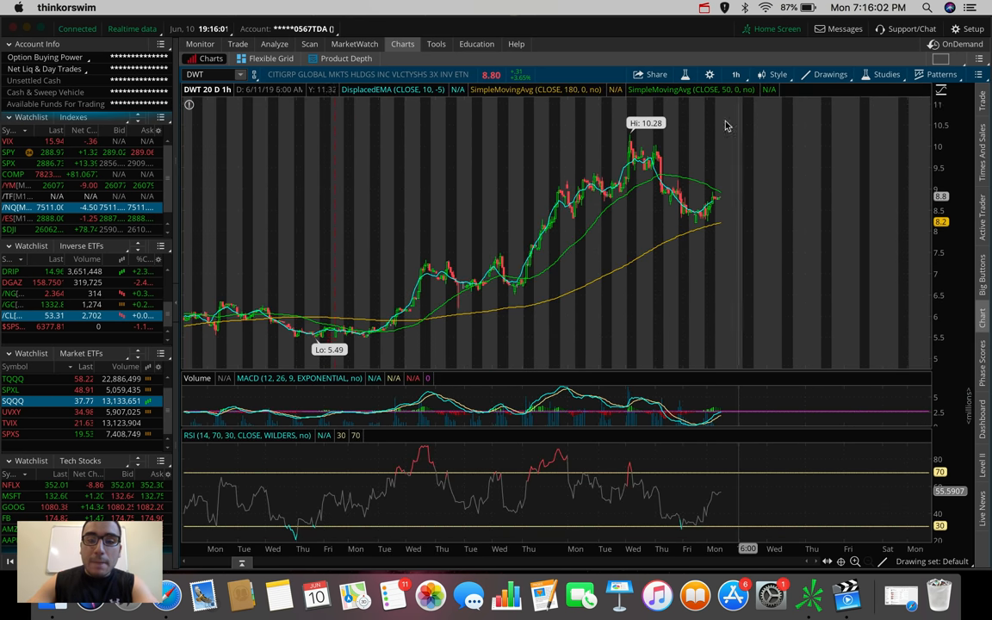
mouse_move(737, 147)
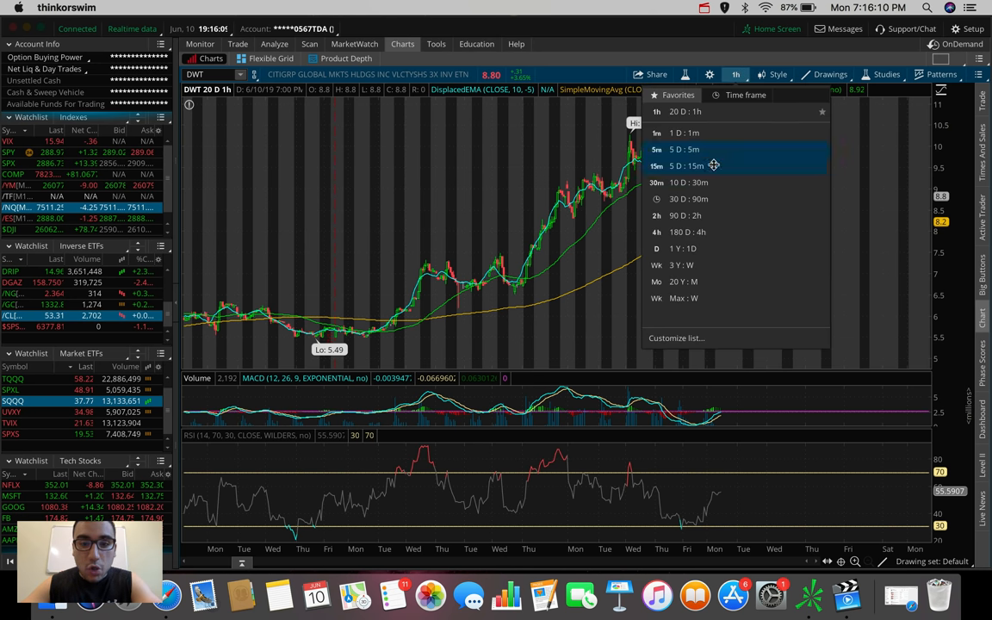
Set DWT to 5 D : 5m bars, then load SQQQ from the Market ETFs watchlist
click(689, 148)
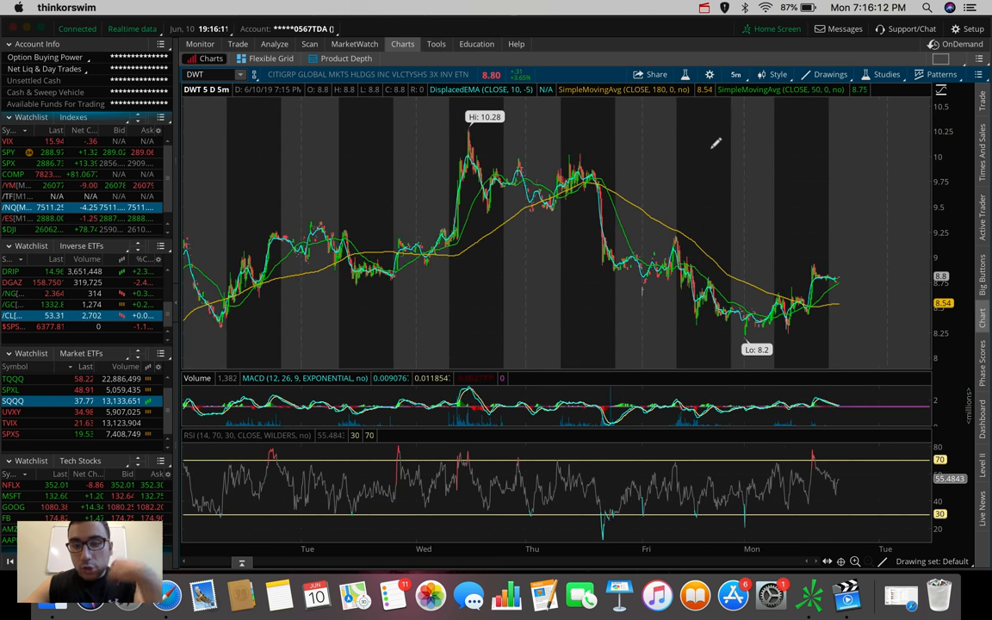
mouse_move(620, 200)
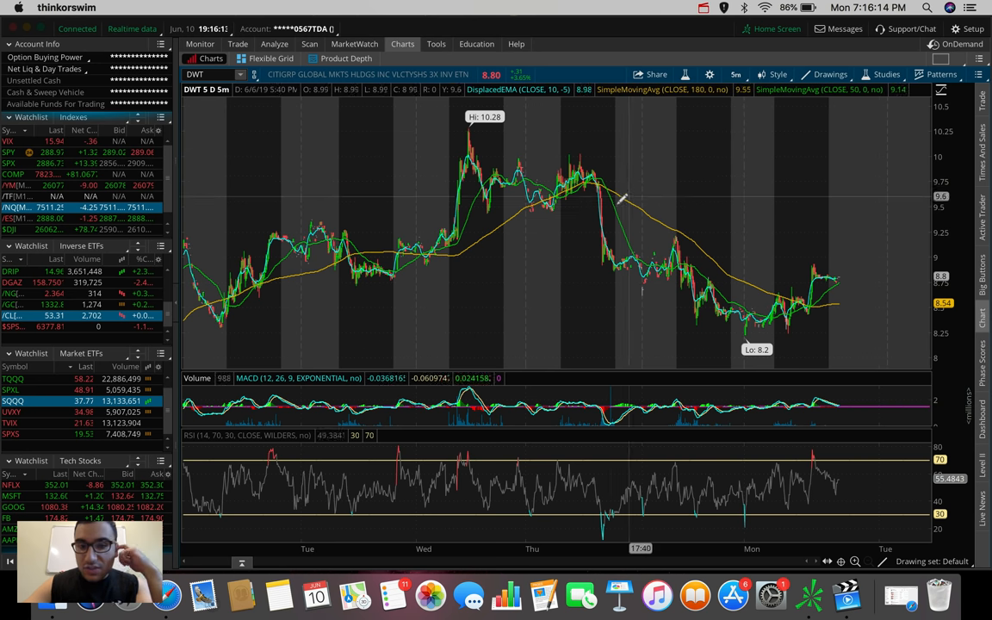
mouse_move(799, 209)
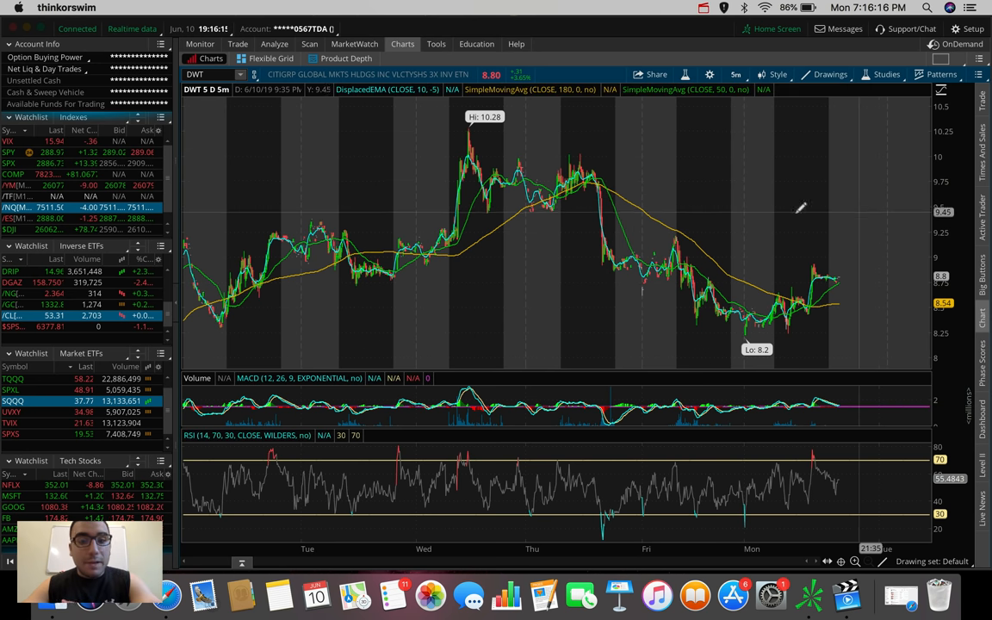
mouse_move(696, 234)
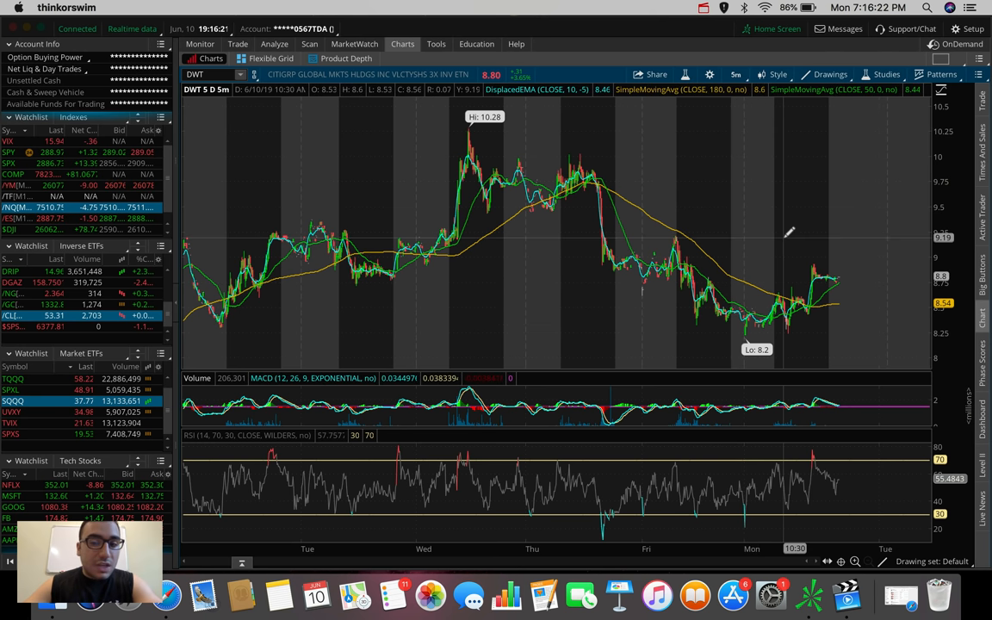
mouse_move(789, 307)
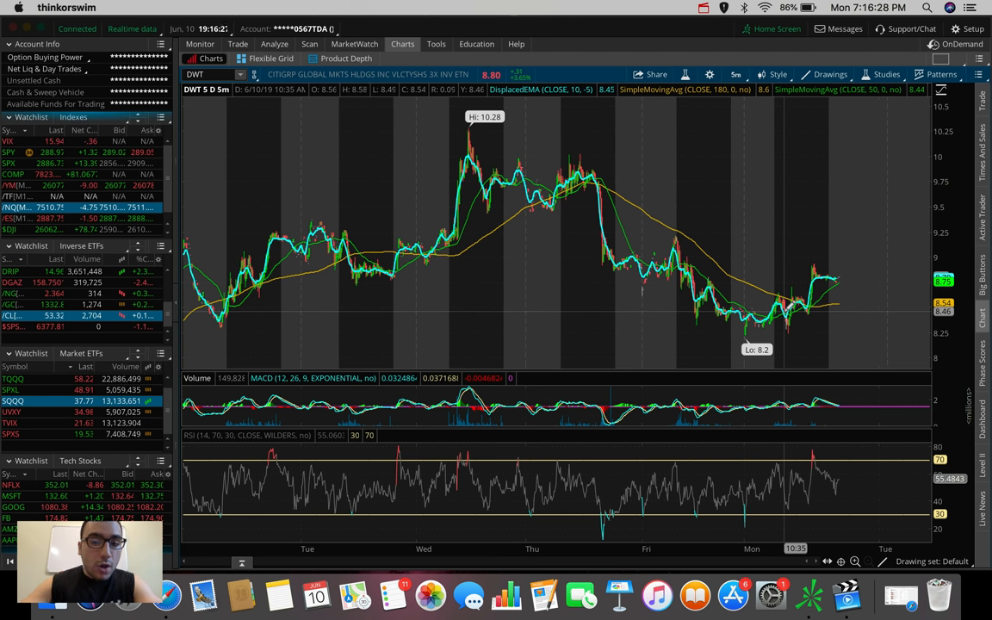
mouse_move(824, 259)
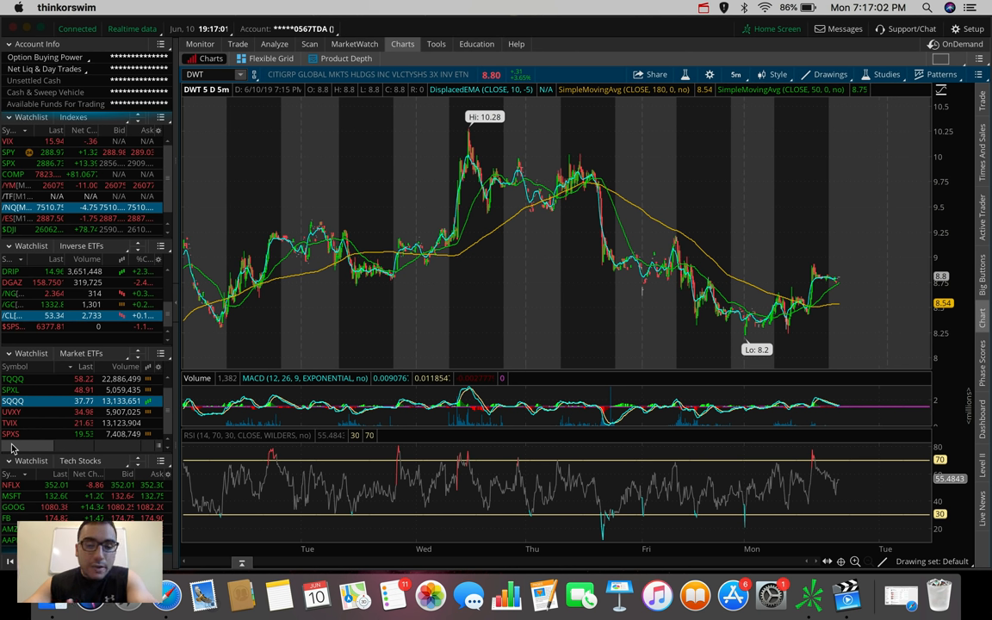
click(14, 399)
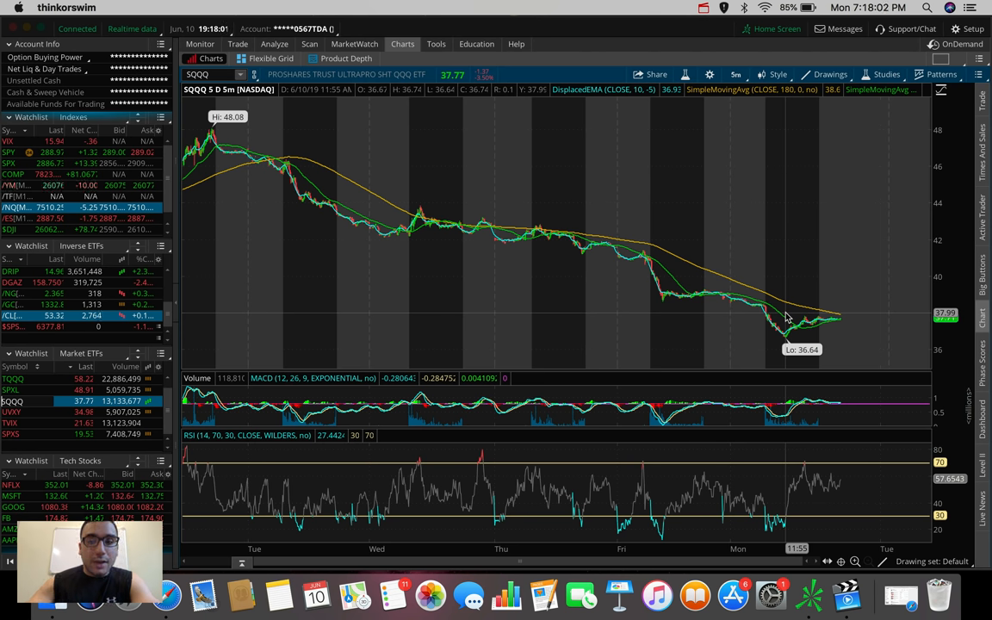
Set the SQQQ chart to 180 D : 4h bars
click(737, 74)
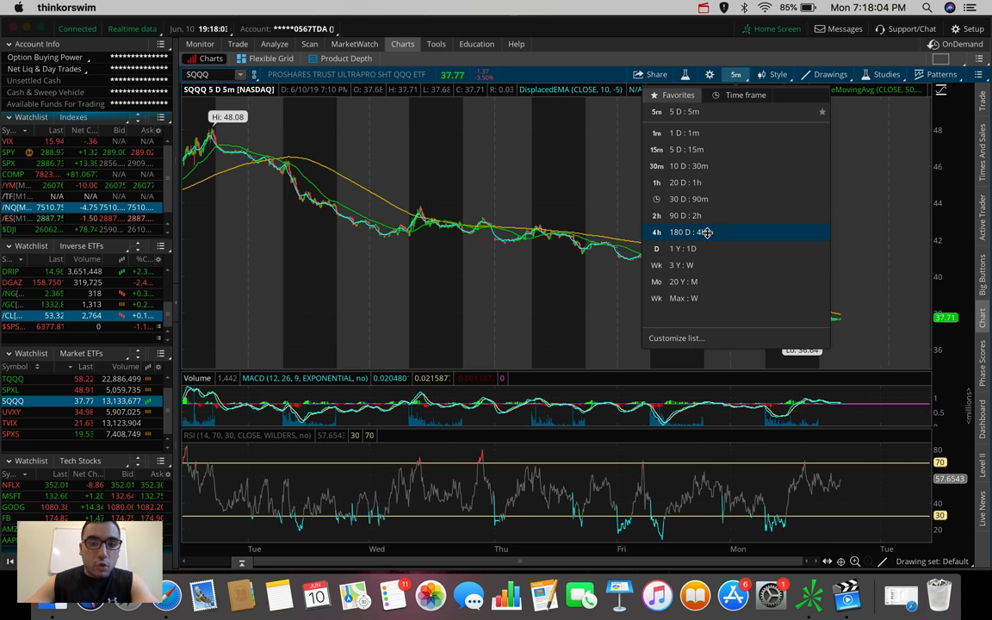
click(680, 231)
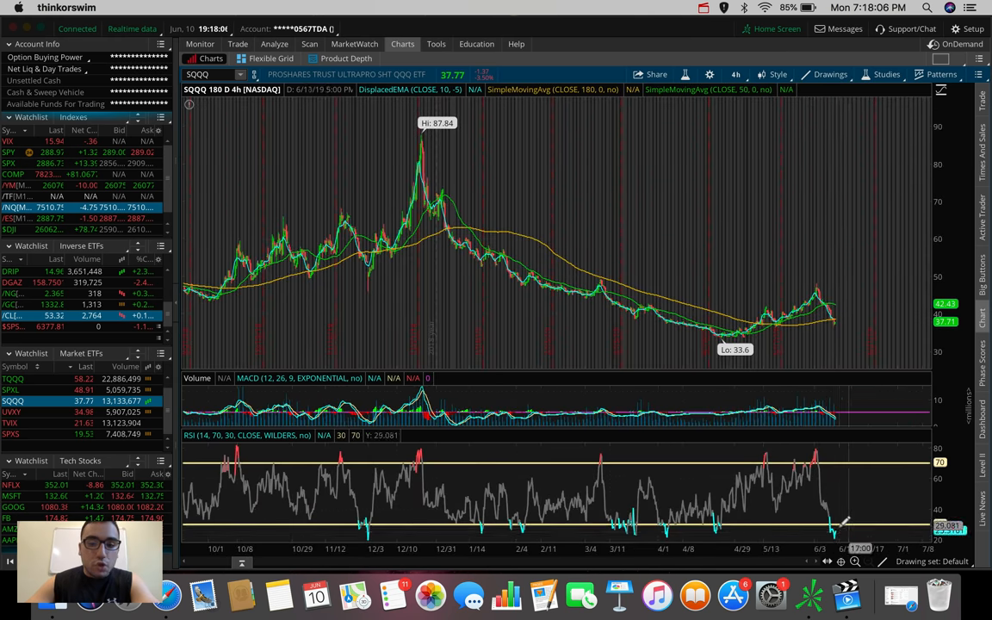
mouse_move(765, 379)
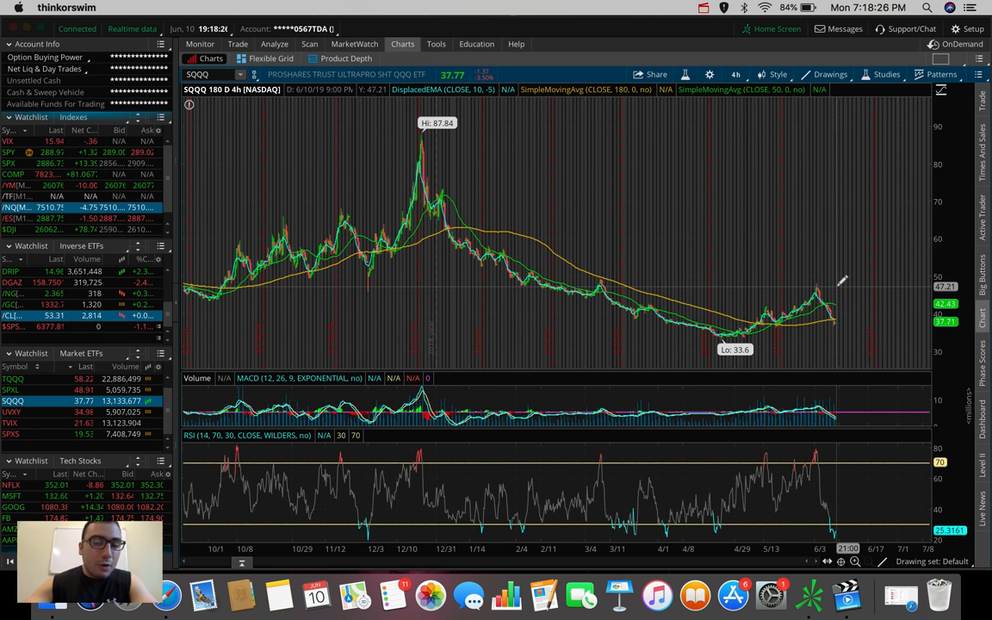
mouse_move(837, 310)
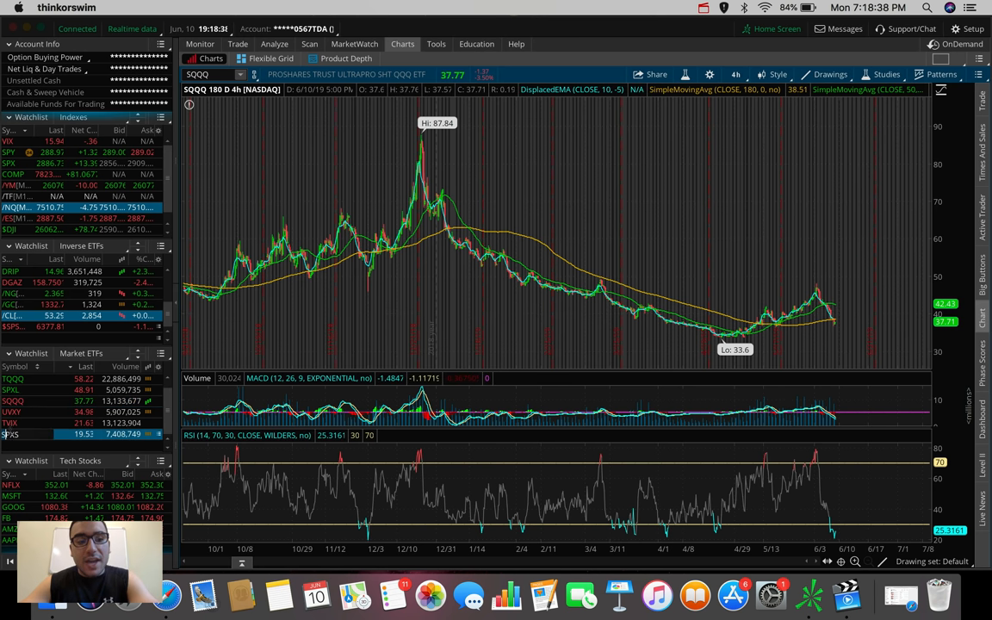
click(11, 434)
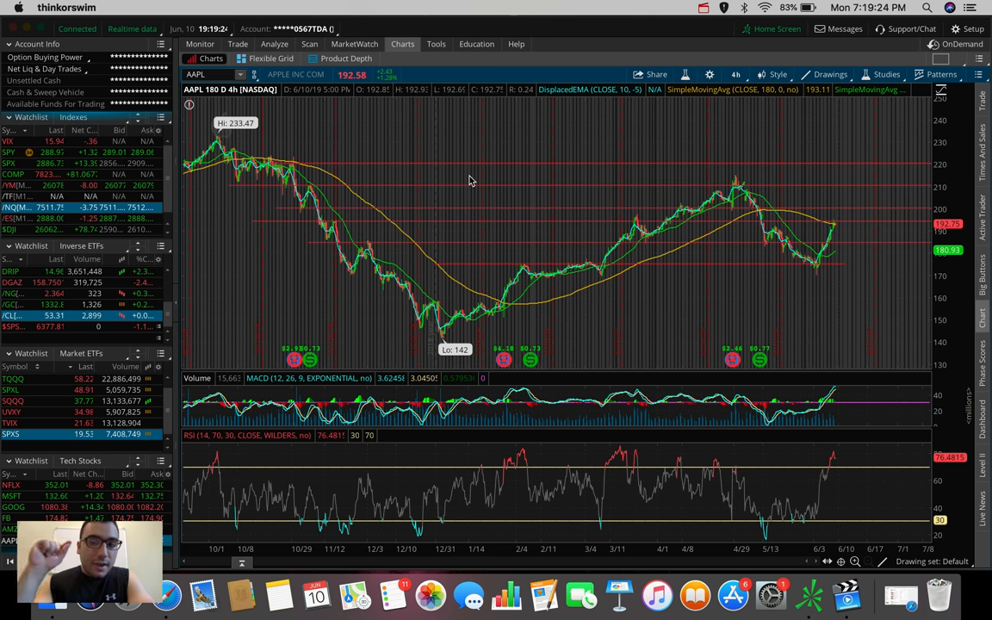
mouse_move(651, 231)
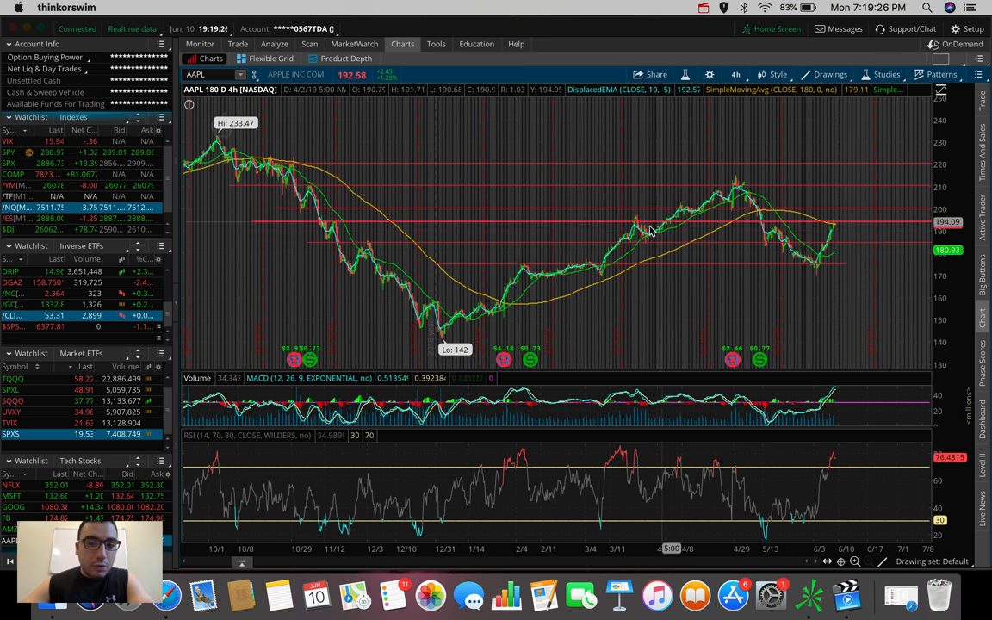
mouse_move(636, 227)
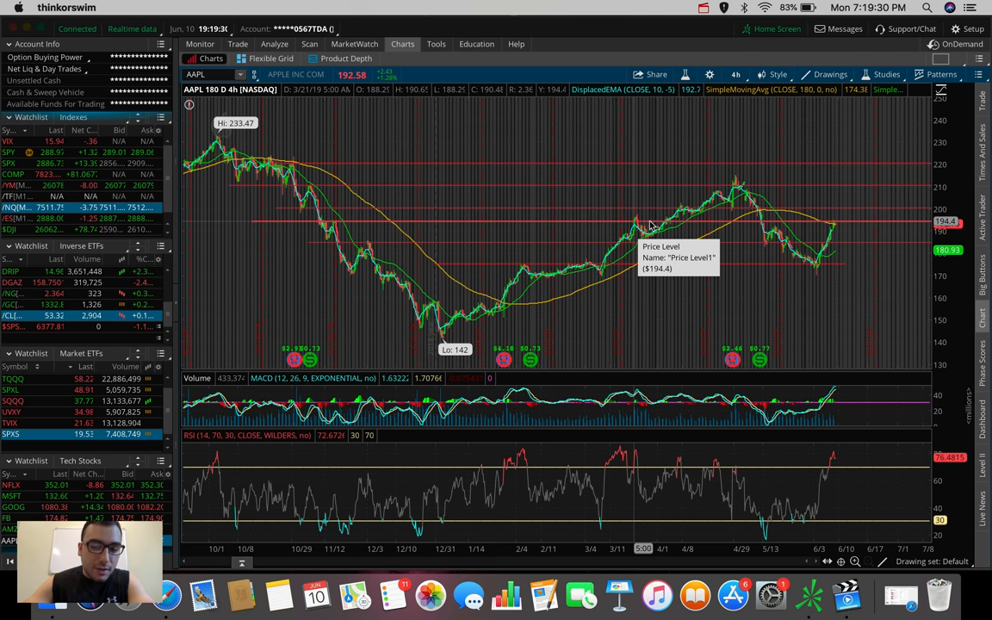
mouse_move(847, 448)
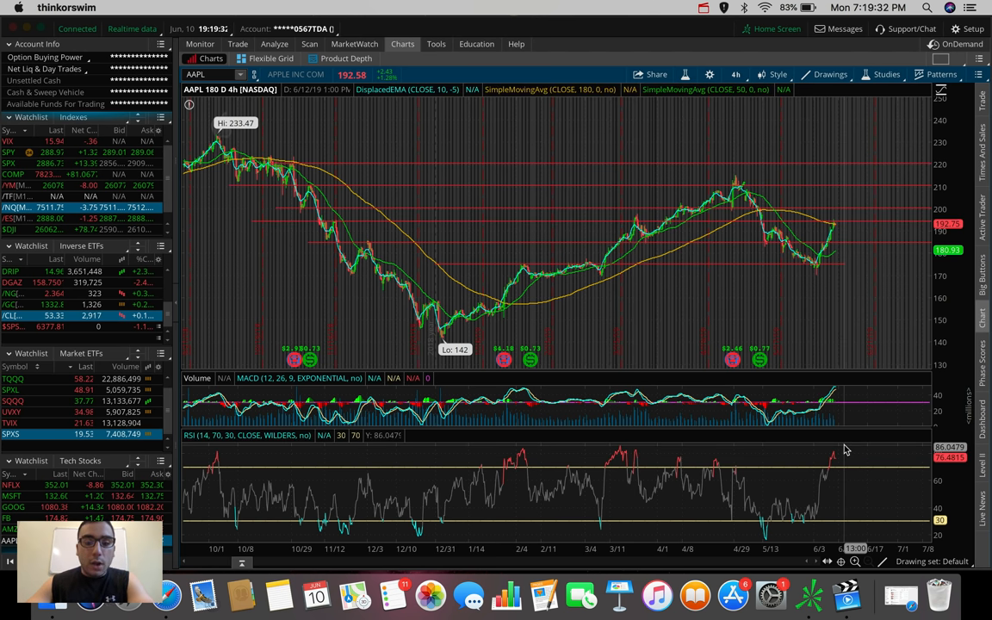
mouse_move(836, 465)
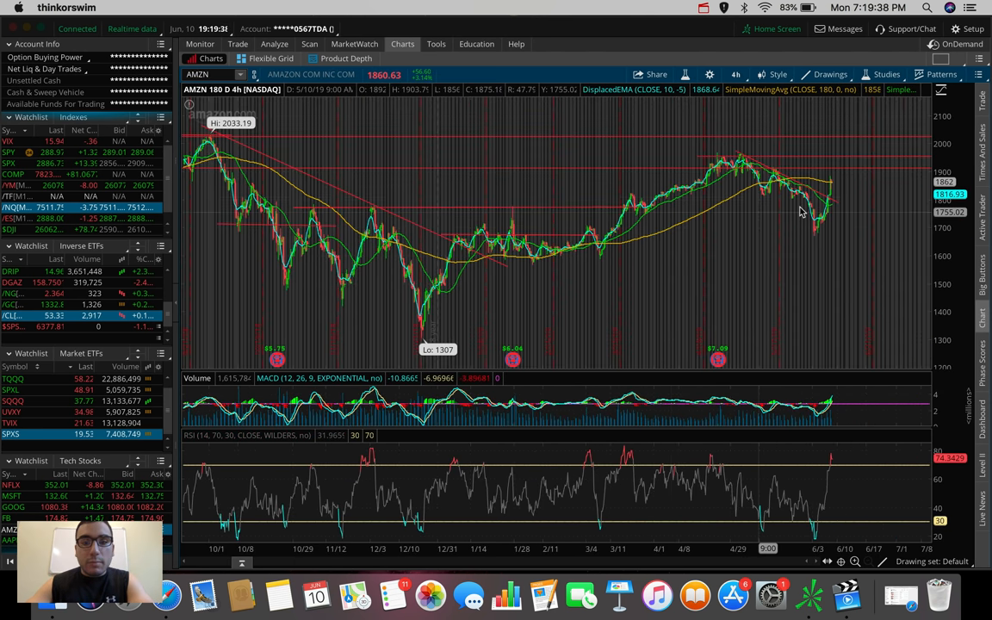
mouse_move(865, 196)
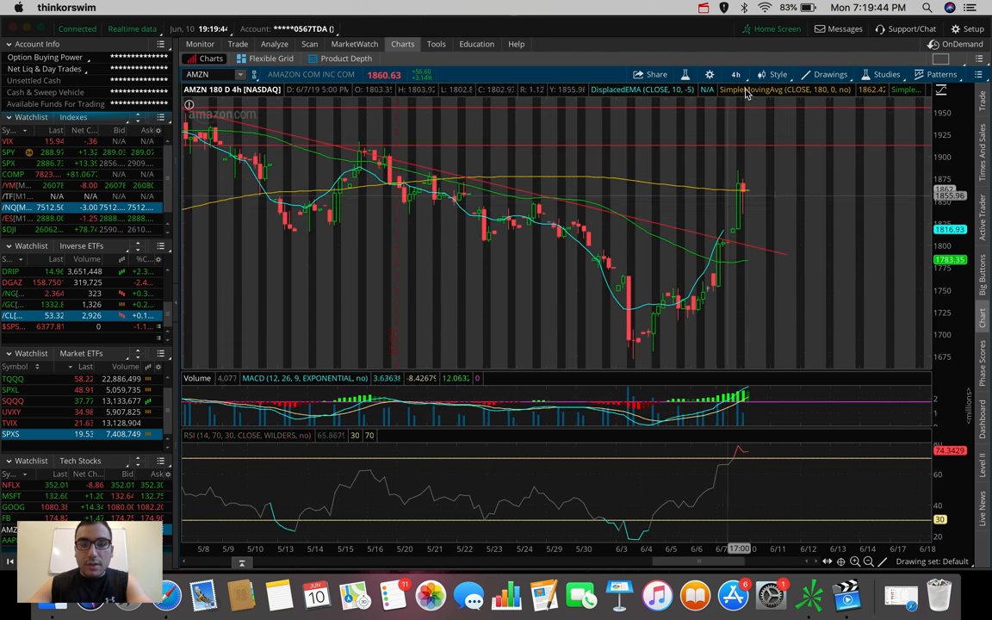
Open the Time Frame menu above the AMZN chart
click(737, 74)
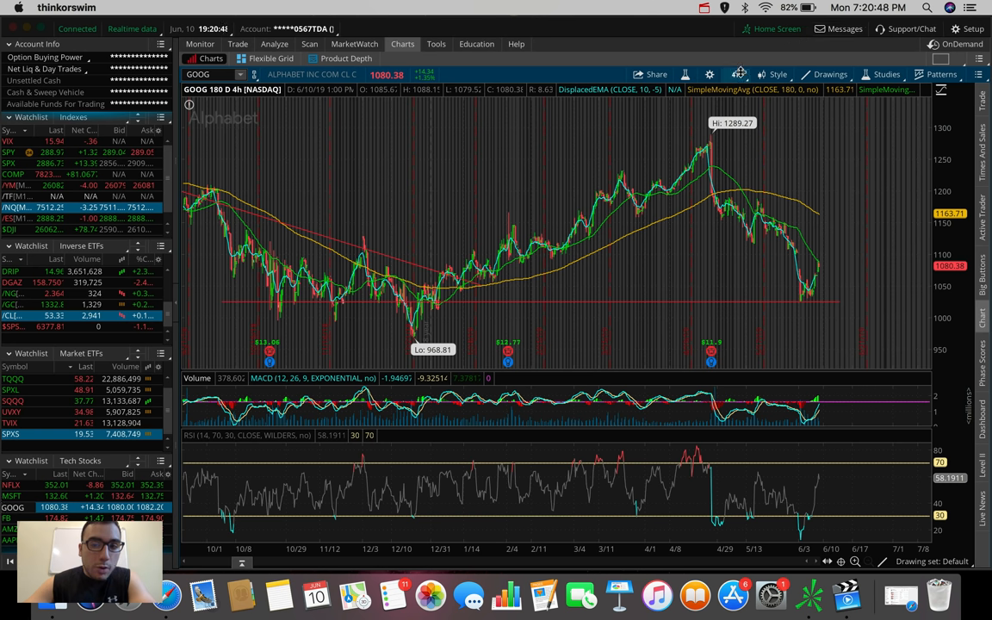
mouse_move(739, 73)
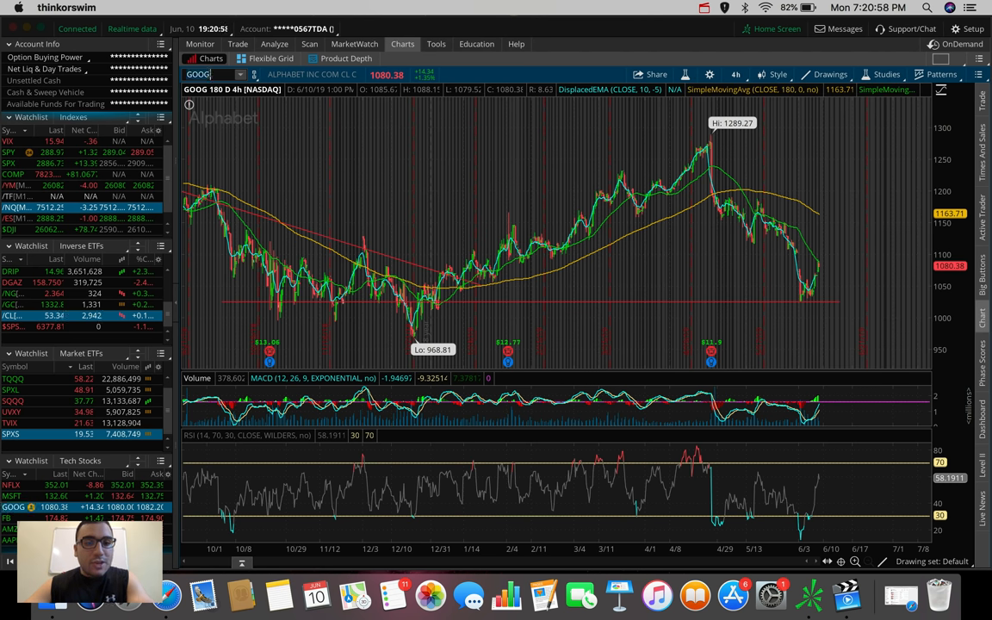
Load TSLA on the 180-day four-hour chart, then switch the chart to DRIP
text(TSLA)
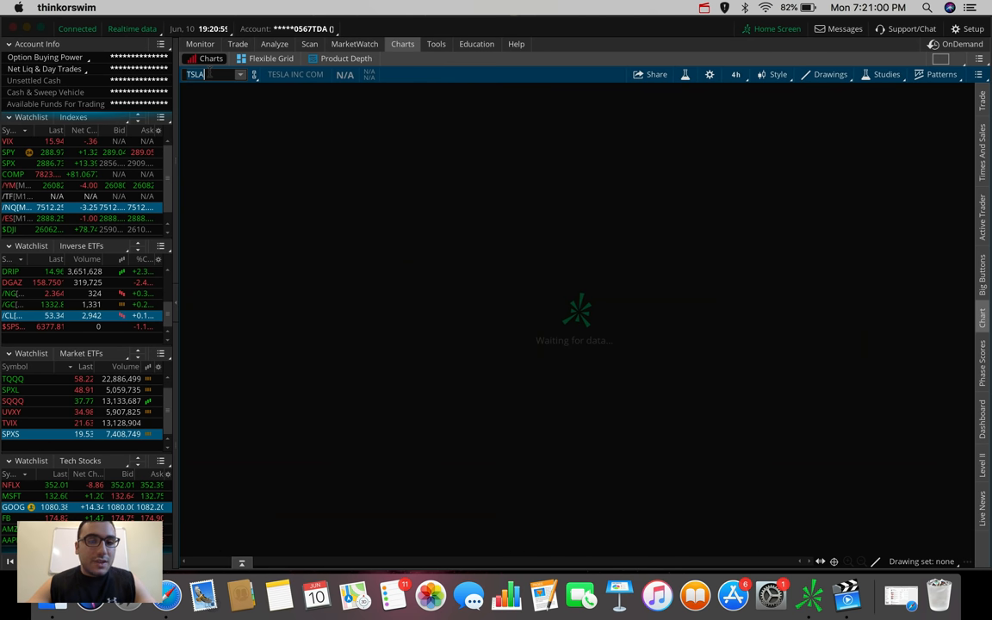
text(TSLA)
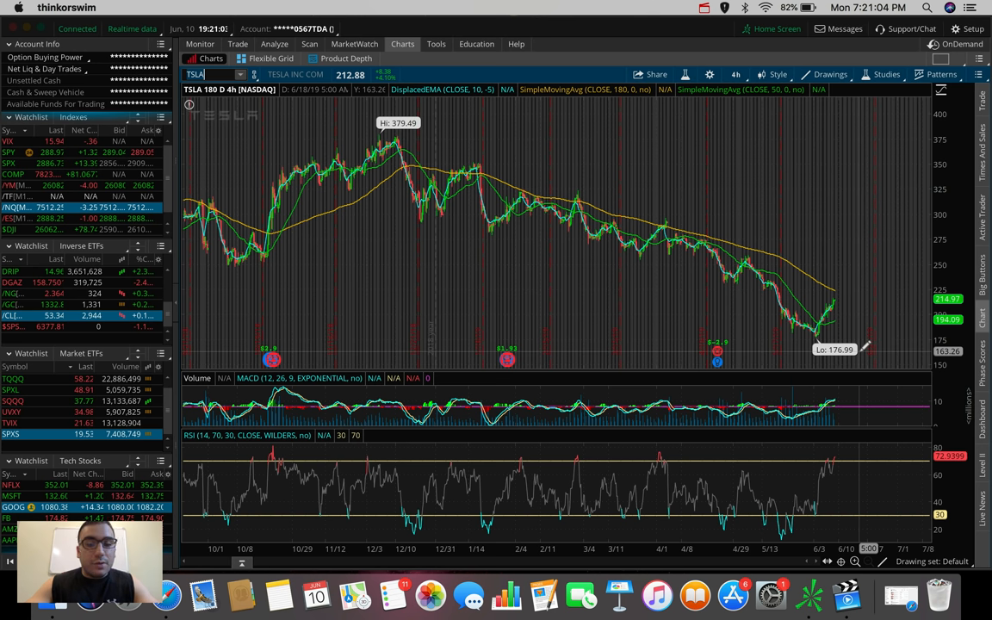
mouse_move(849, 204)
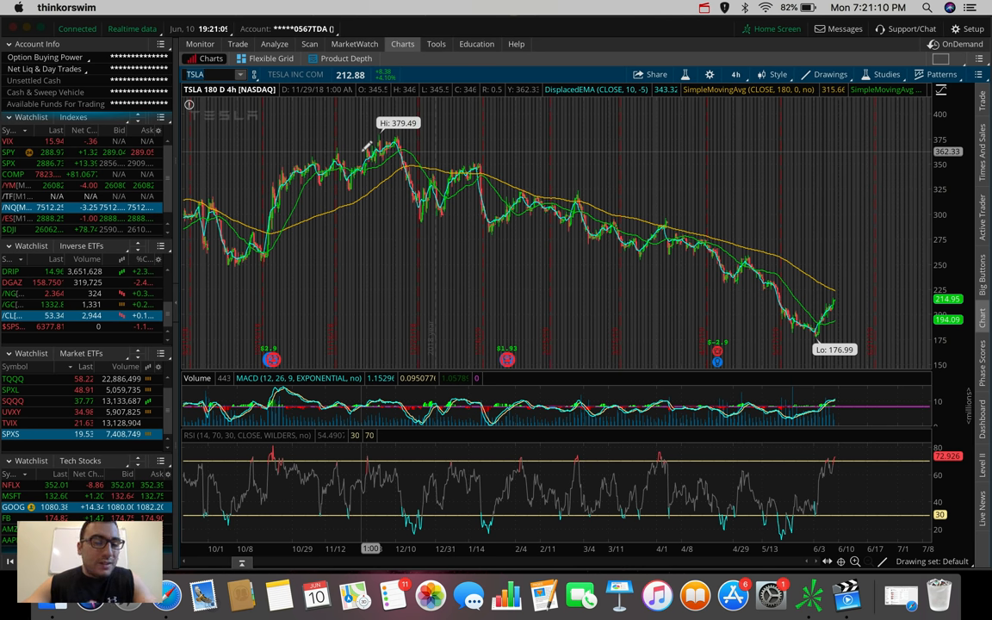
click(207, 74)
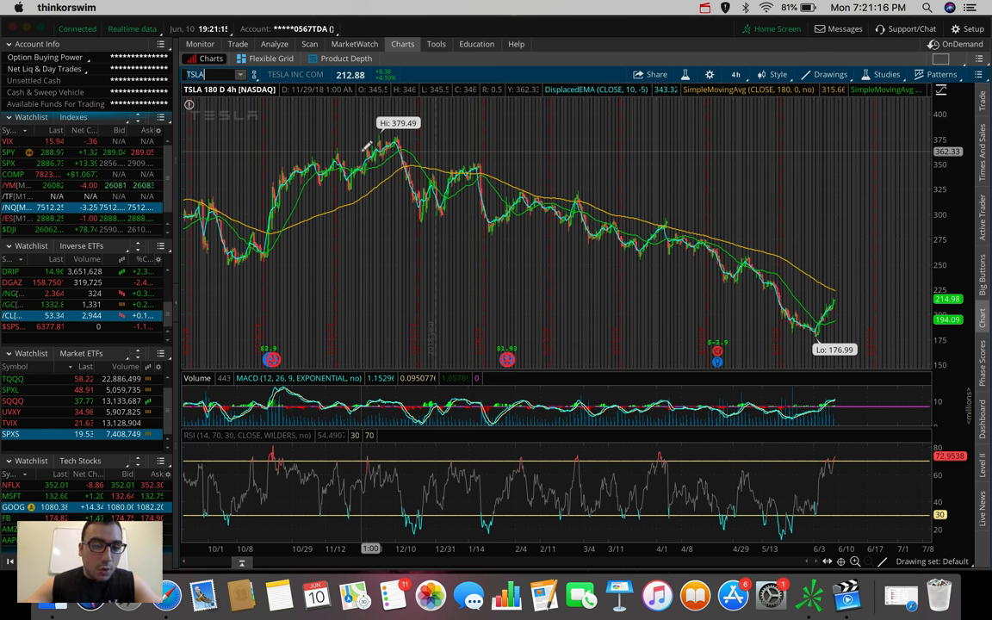
click(10, 272)
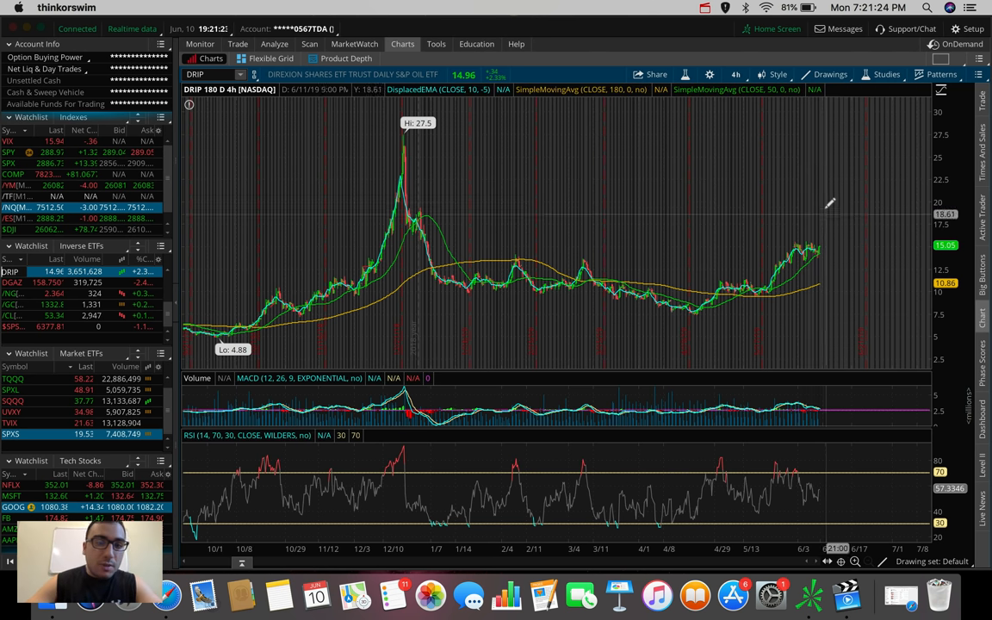
mouse_move(448, 274)
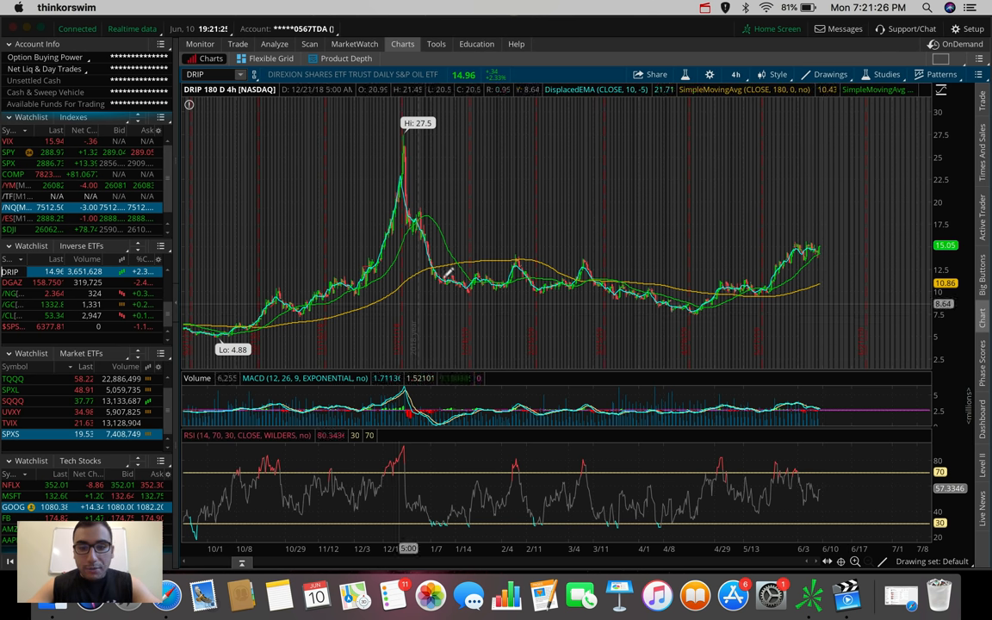